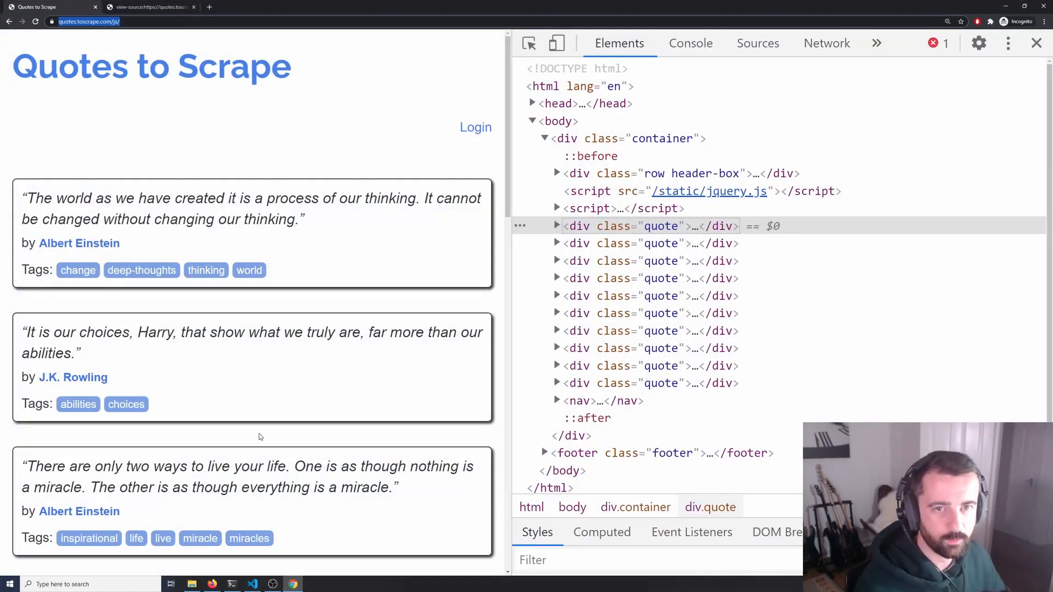
mouse_move(177, 69)
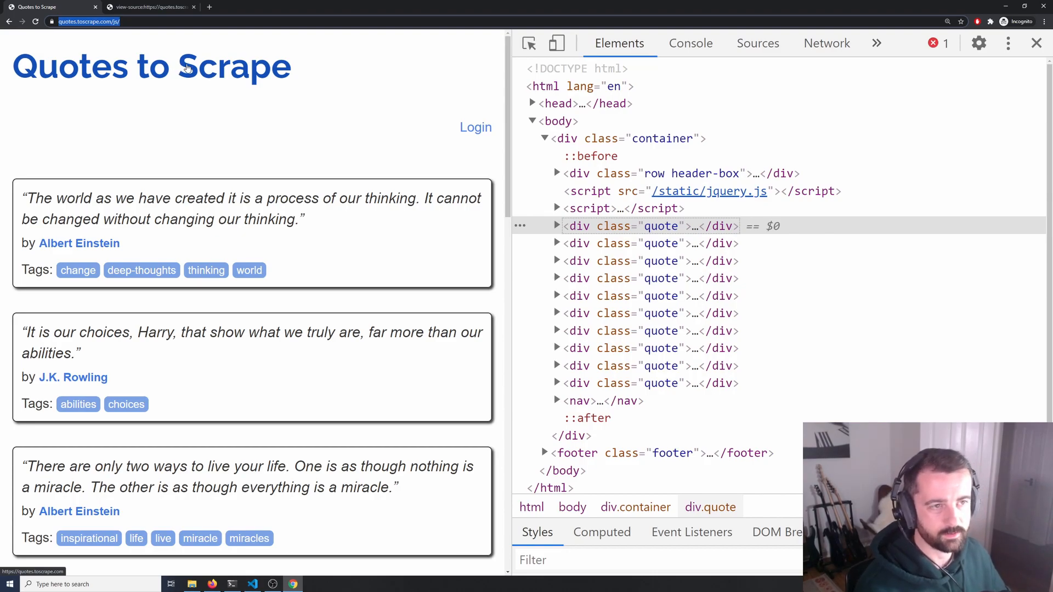
Inspect the raw page source of quotes.toscrape.com/js in the browser, then return to the rendered page
click(149, 7)
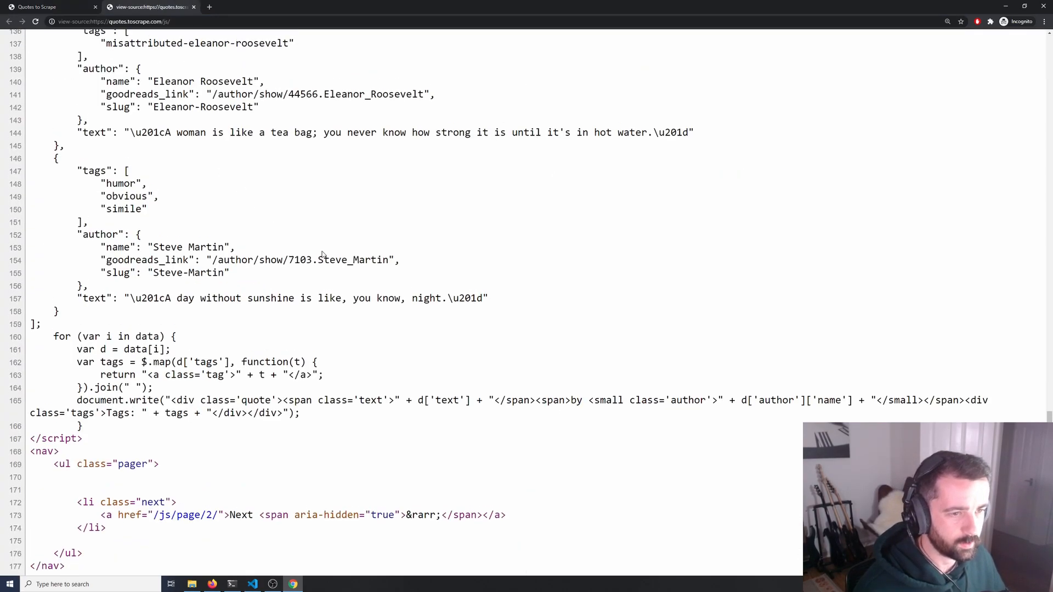
scroll(up, 3)
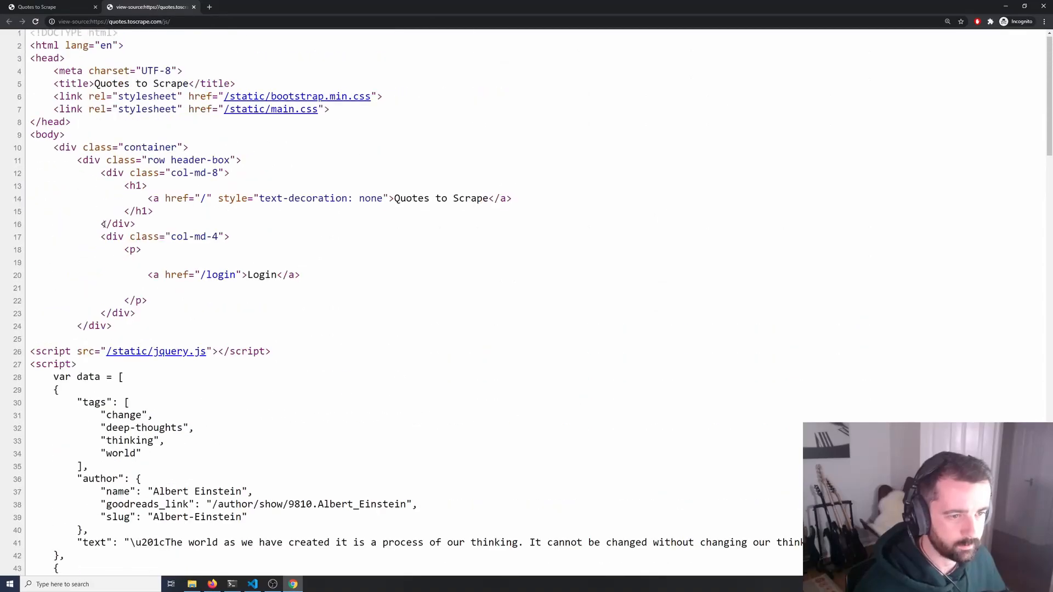
scroll(down, 3)
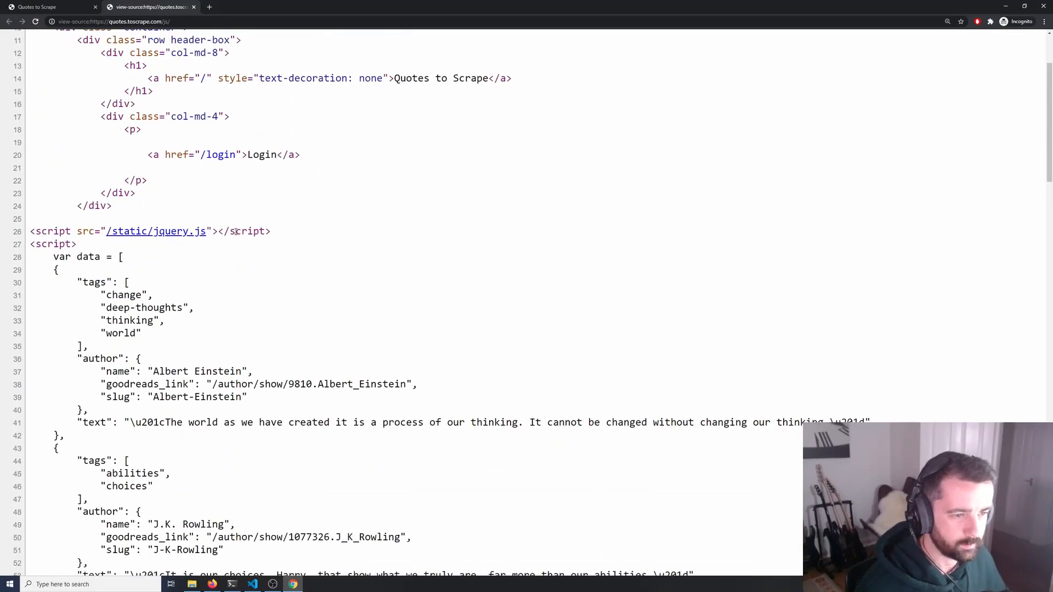
scroll(down, 3)
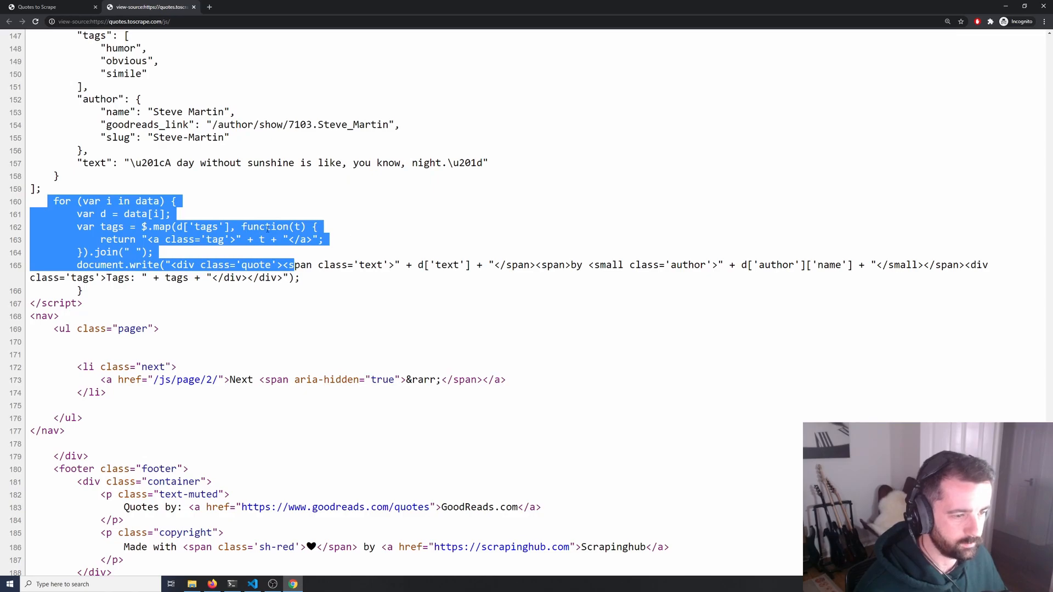
mouse_move(124, 4)
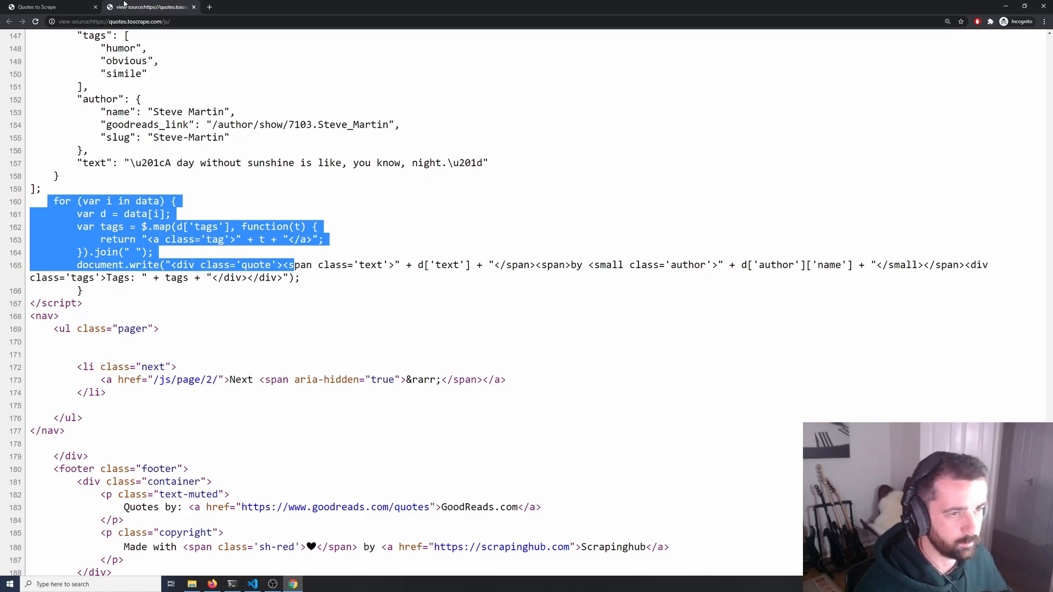
click(48, 6)
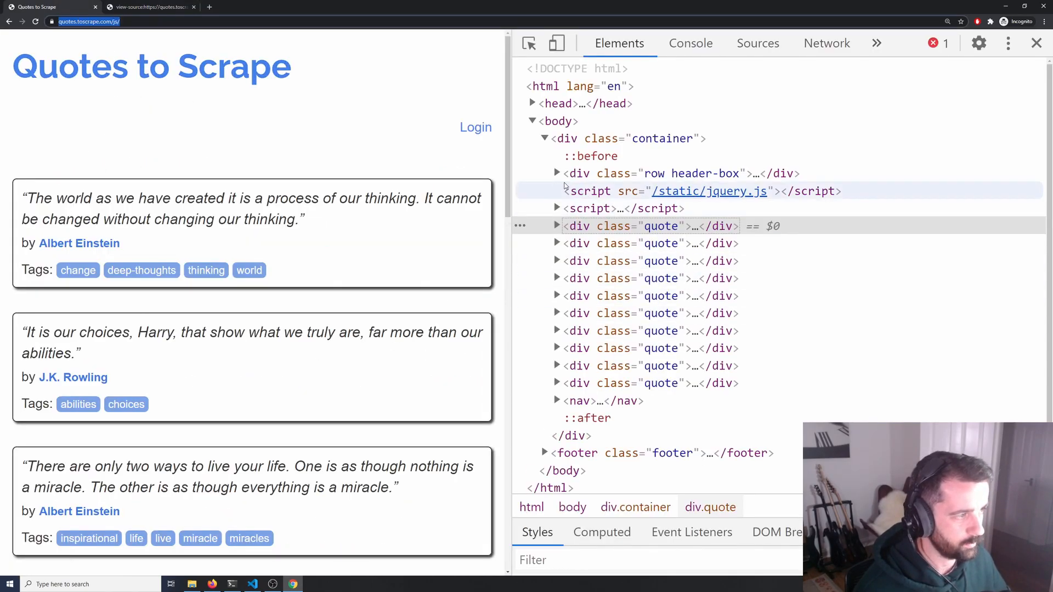
mouse_move(638, 313)
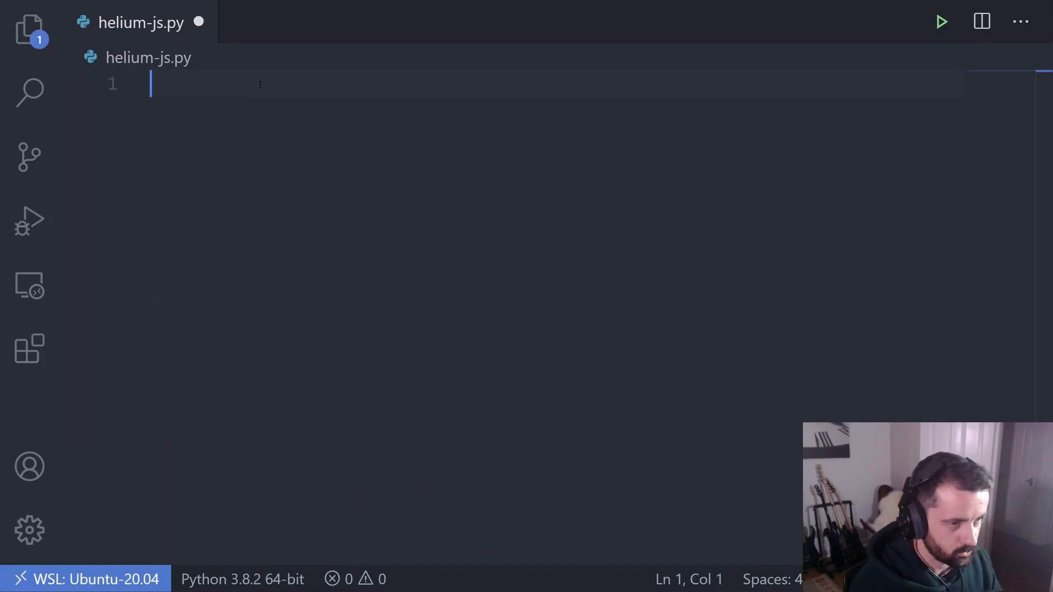
text(import requests)
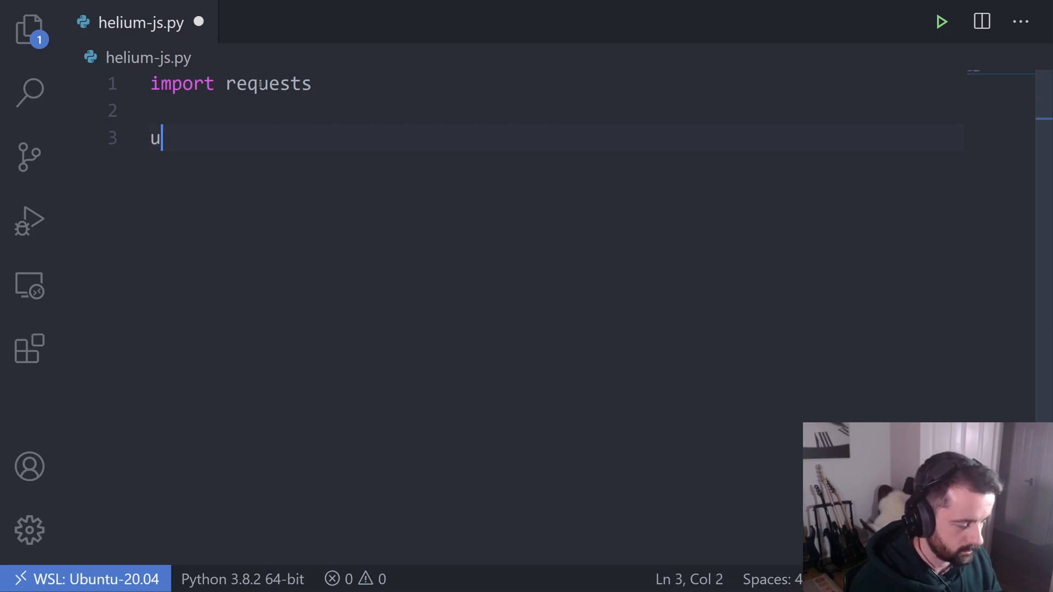
text(rl = ')
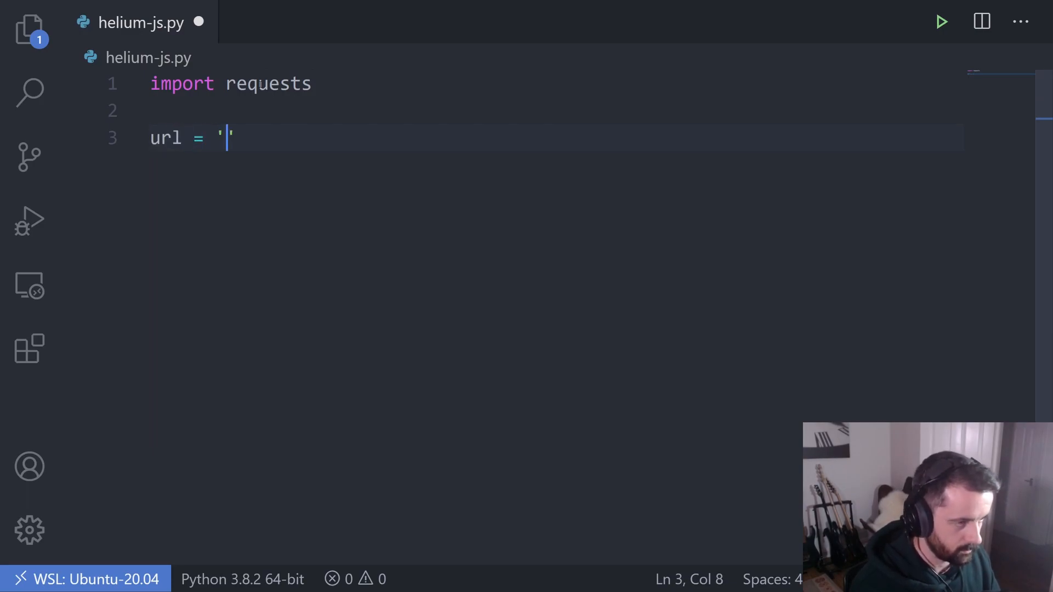
text(https://quotes.toscrape.com/js/)
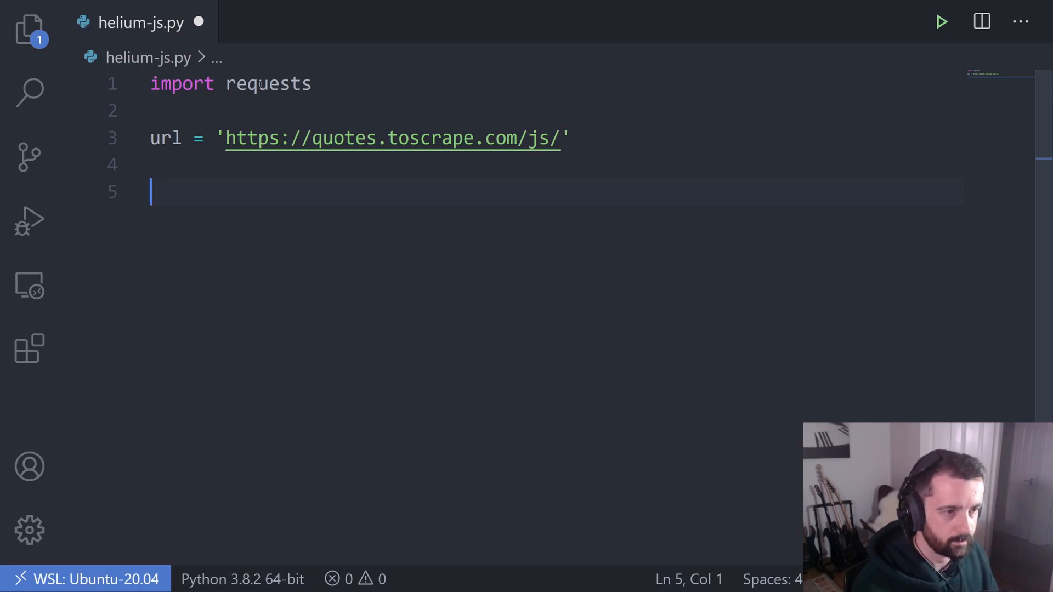
text(r = requ)
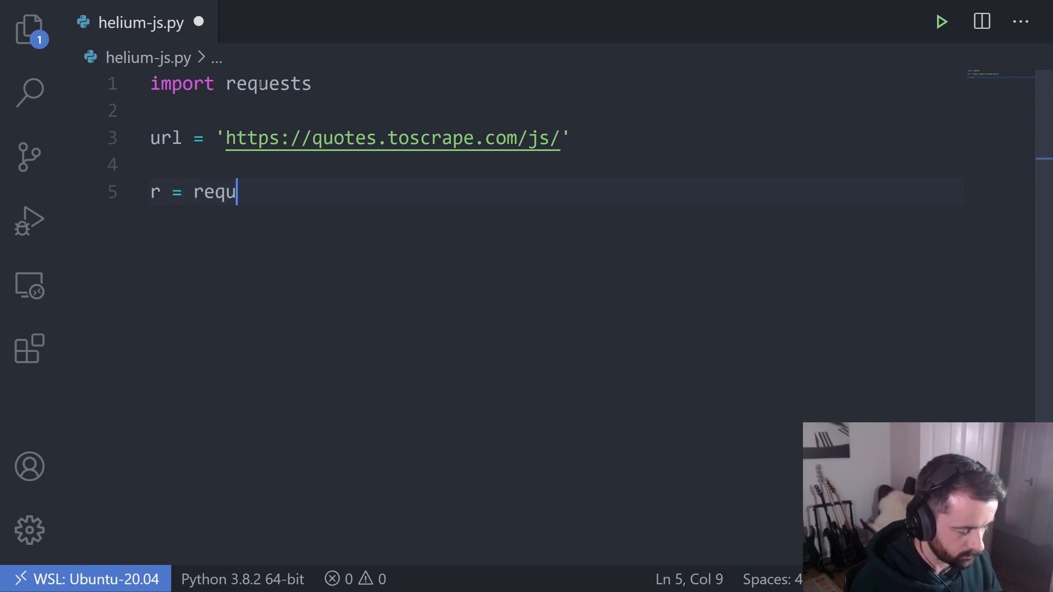
text(ests.get(url))
text(print()
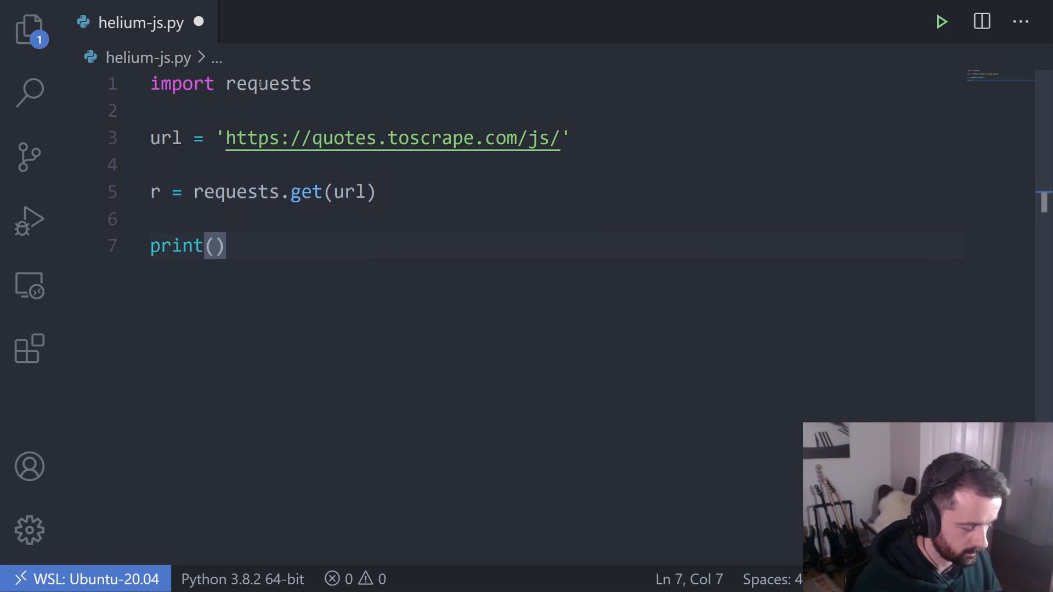
text(r.text)
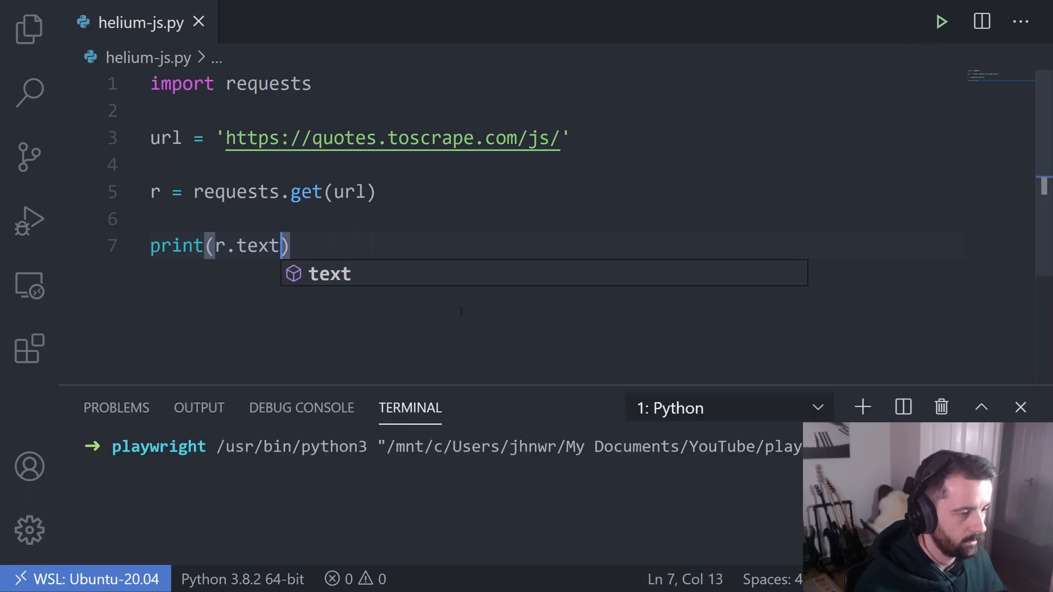
Run the script and review the raw HTML it prints in the terminal
click(941, 21)
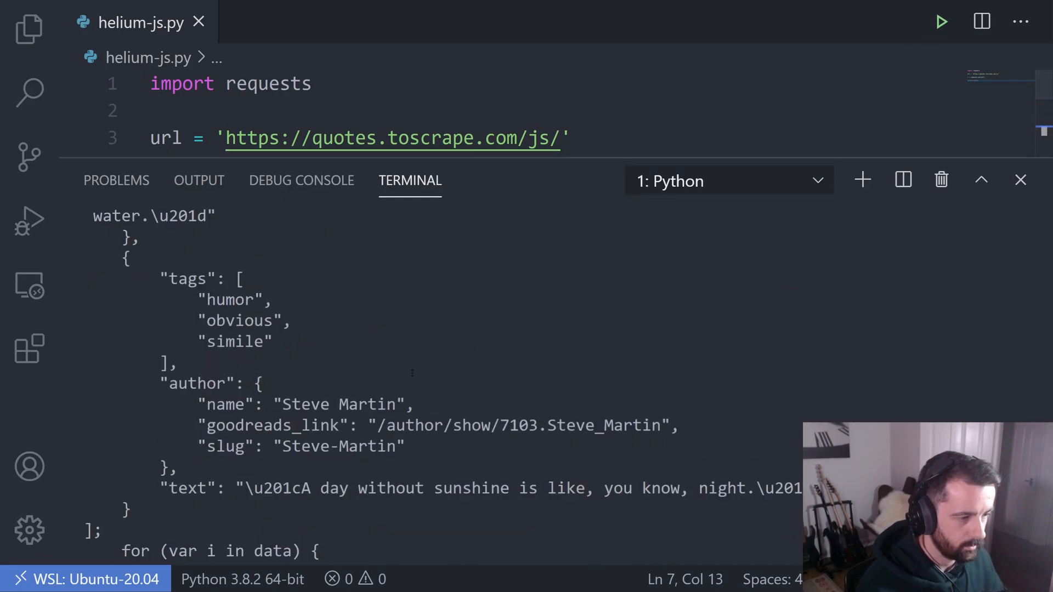
scroll(down, 3)
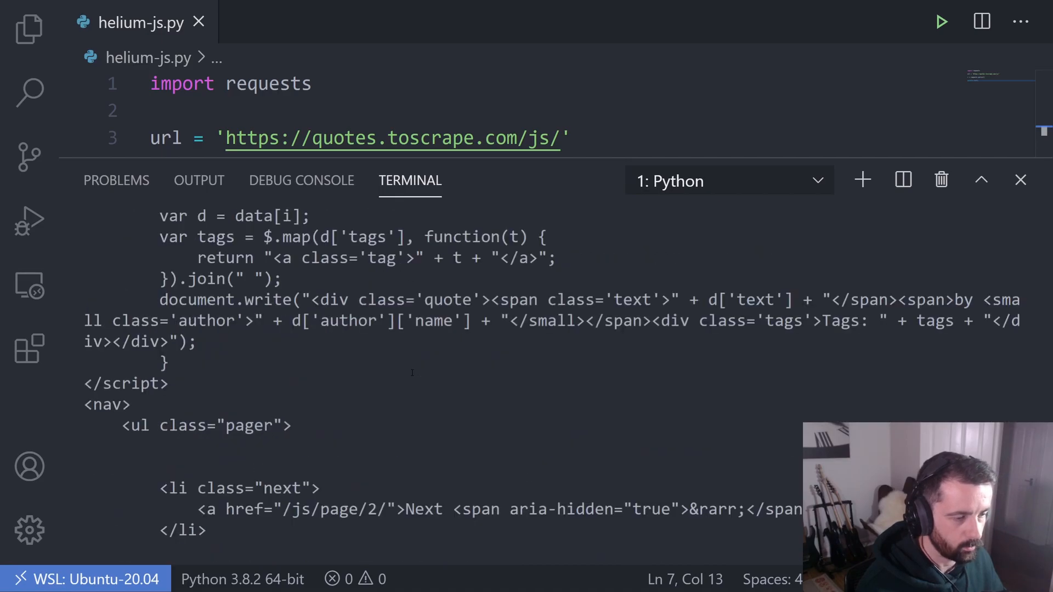
scroll(down, 3)
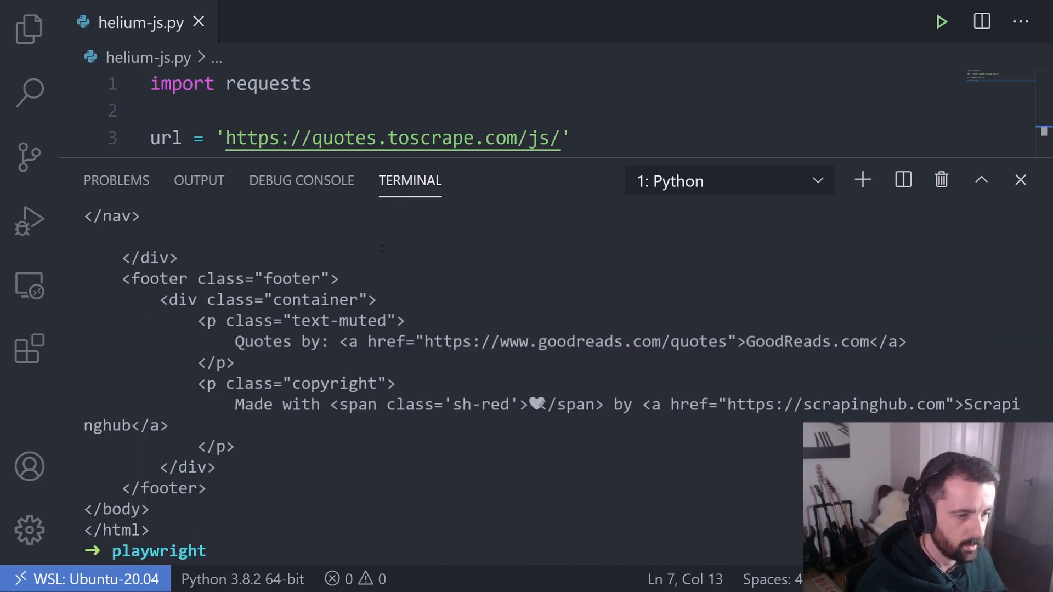
scroll(up, 3)
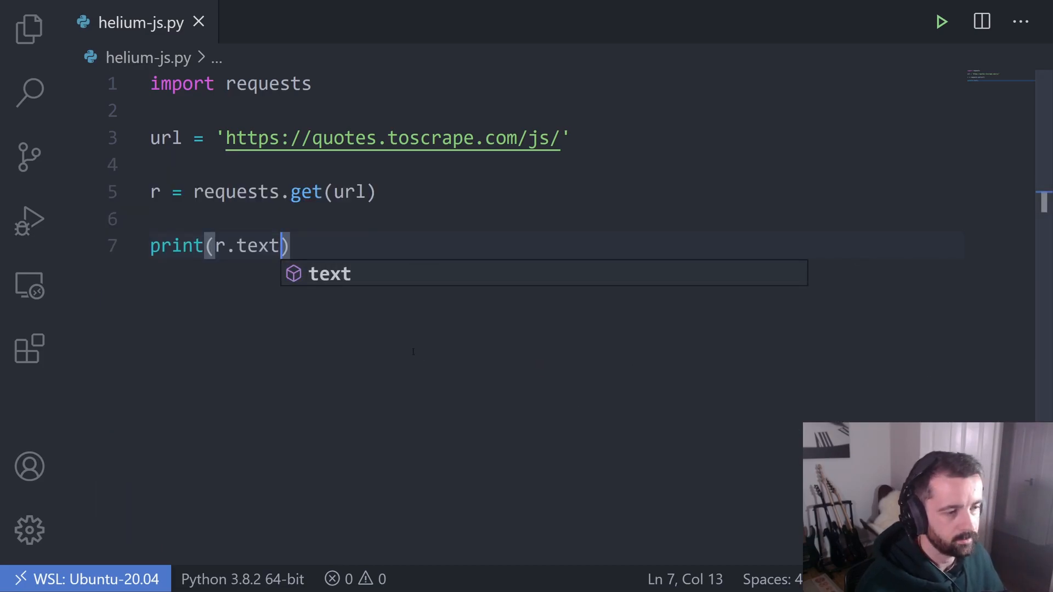
Select the whole requests script and delete it, leaving helium-js.py empty
key(ctrl+a)
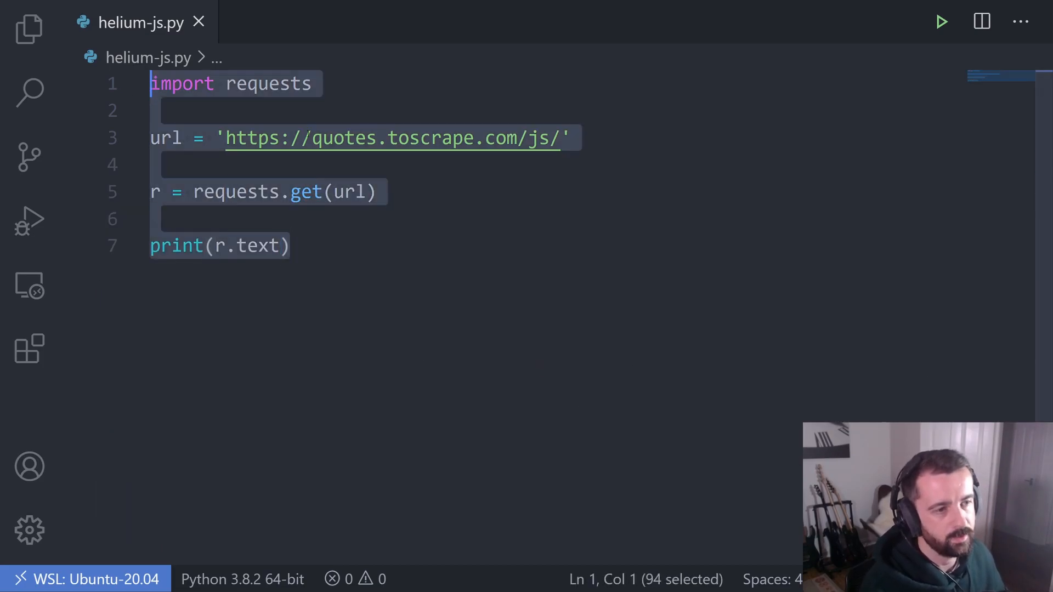
key(Delete)
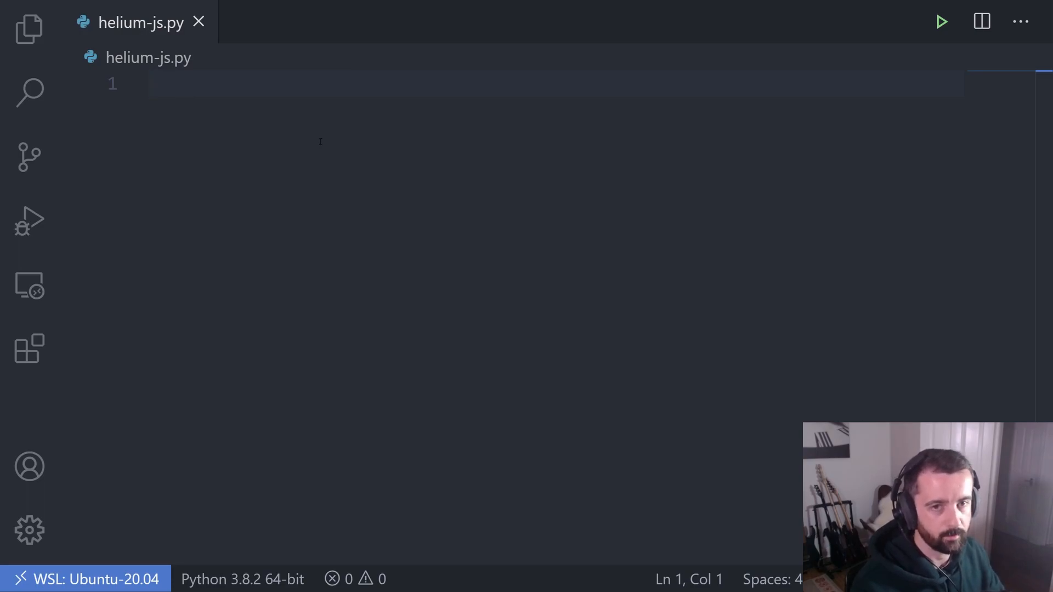
Import helium, define the quotes.toscrape.com/js/ url and call start_chrome(url, headless=True)
text(fropm heliu)
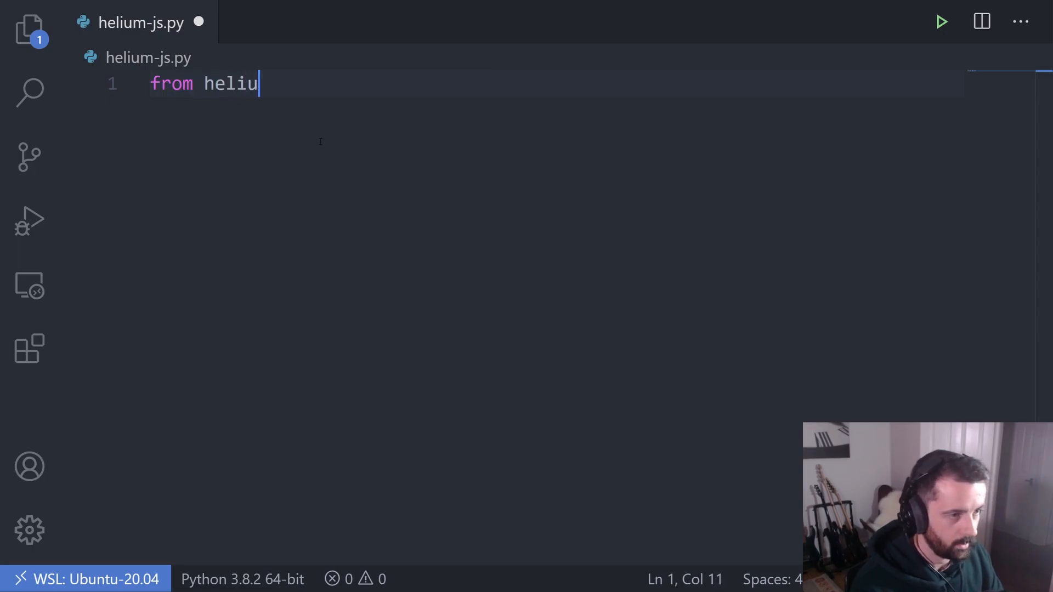
text(m import *&)
text(url =)
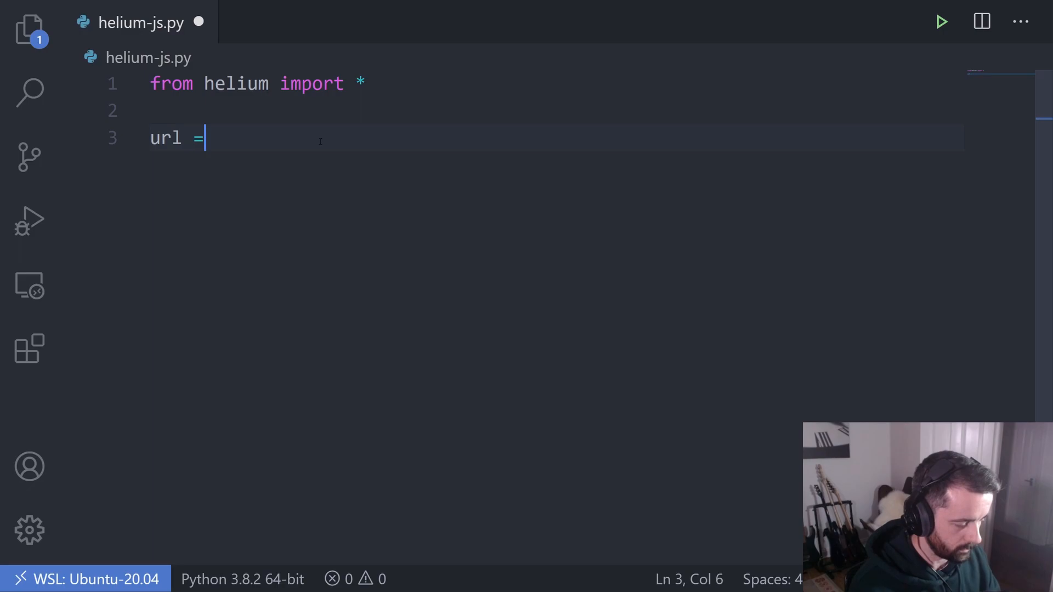
text('https://quotes.toscrape.com/js/')
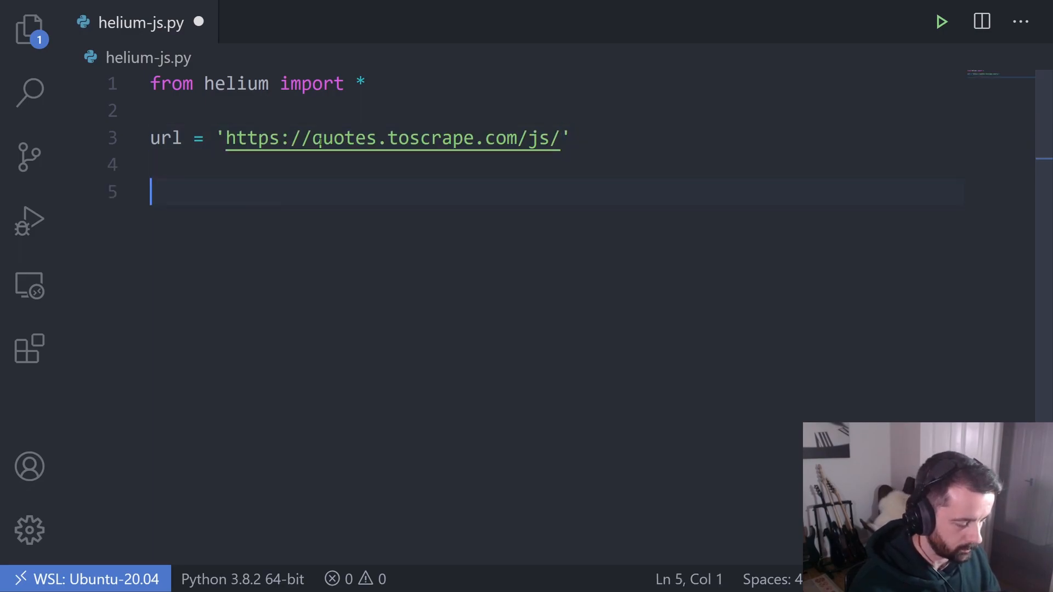
text(start_c)
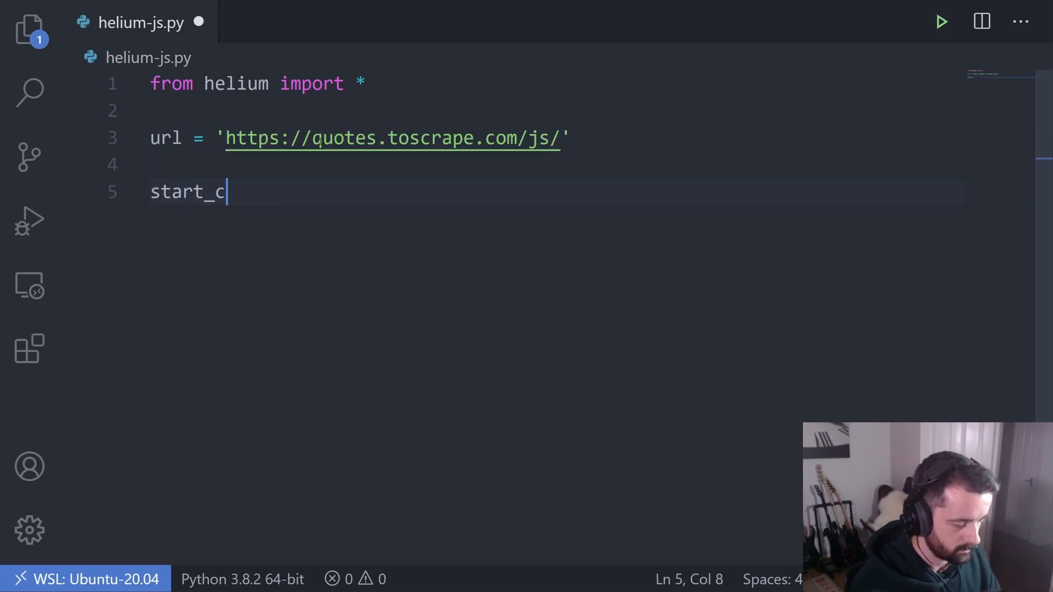
text(hrome(url,)
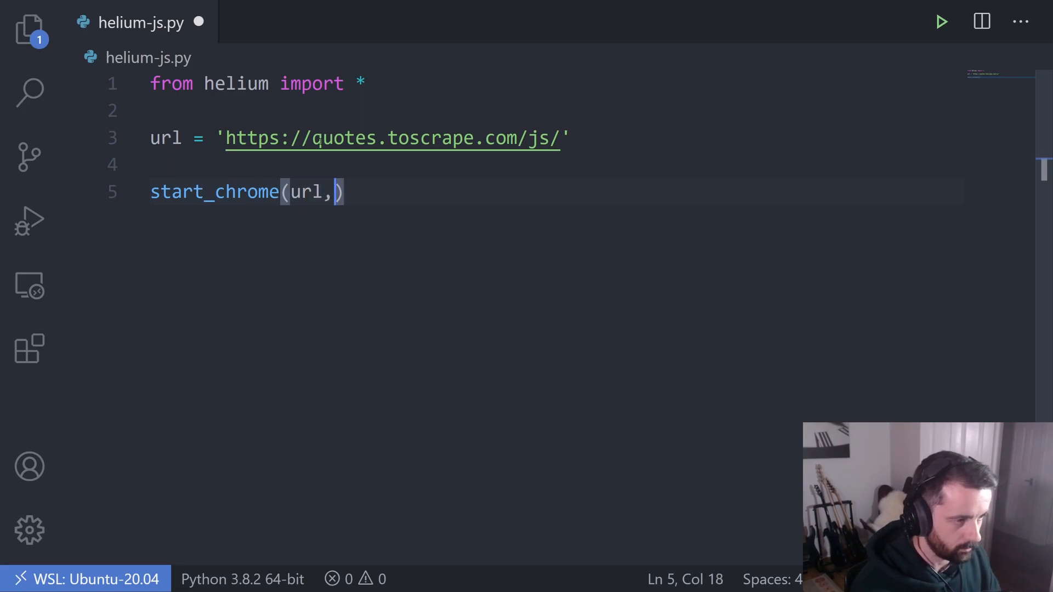
text(headless)
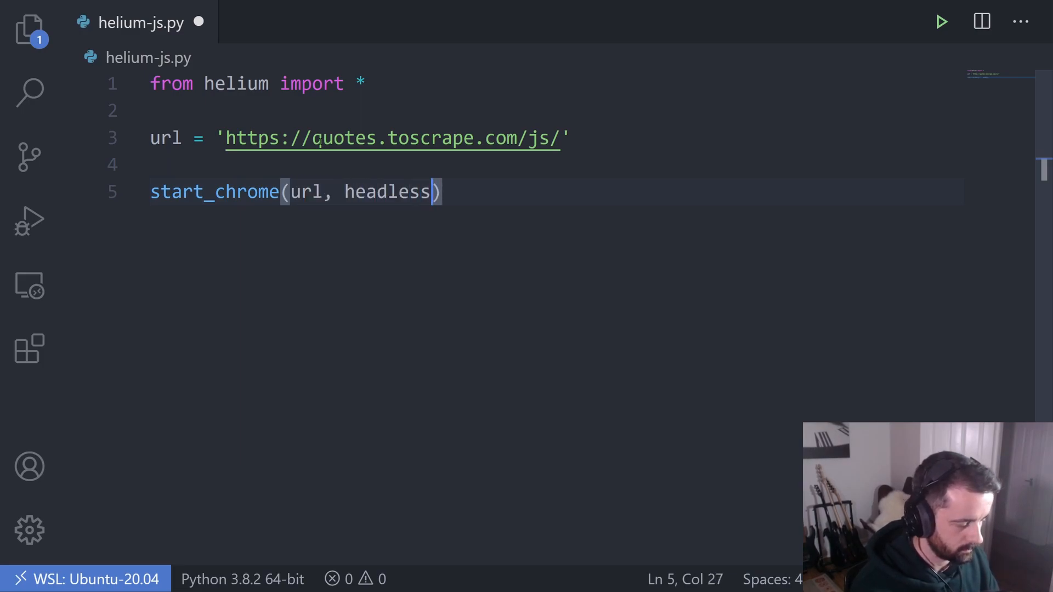
text(=True)
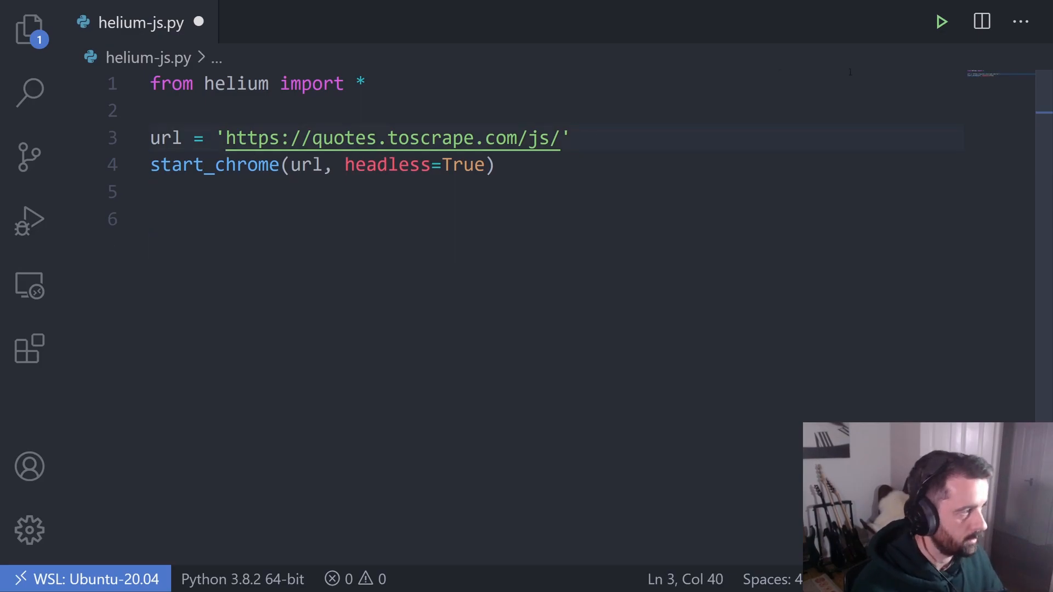
Store the Chrome session as browser, assign browser.page_source to html, and save the script
click(941, 20)
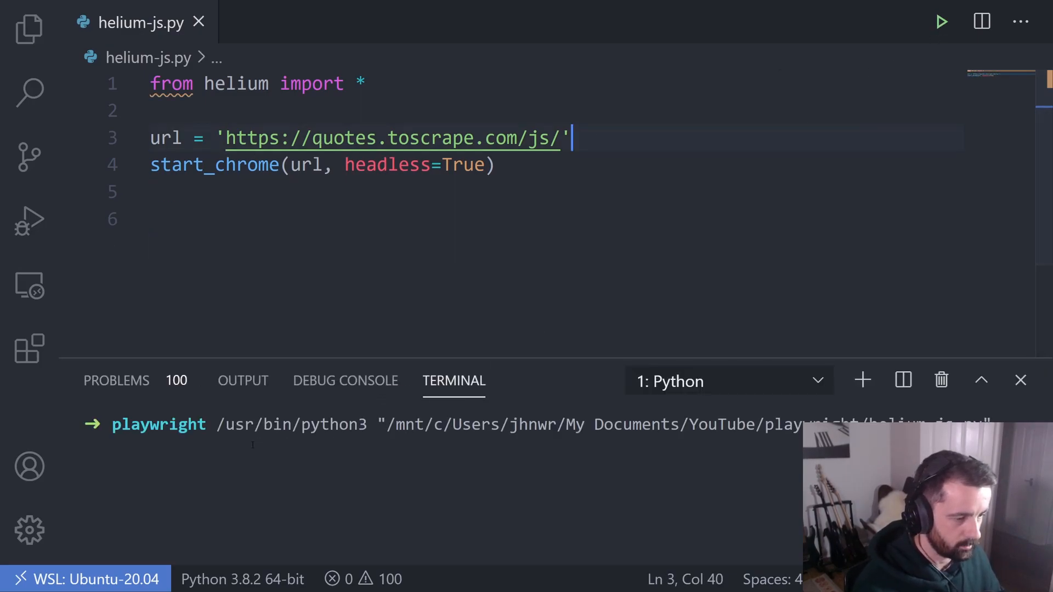
click(1020, 380)
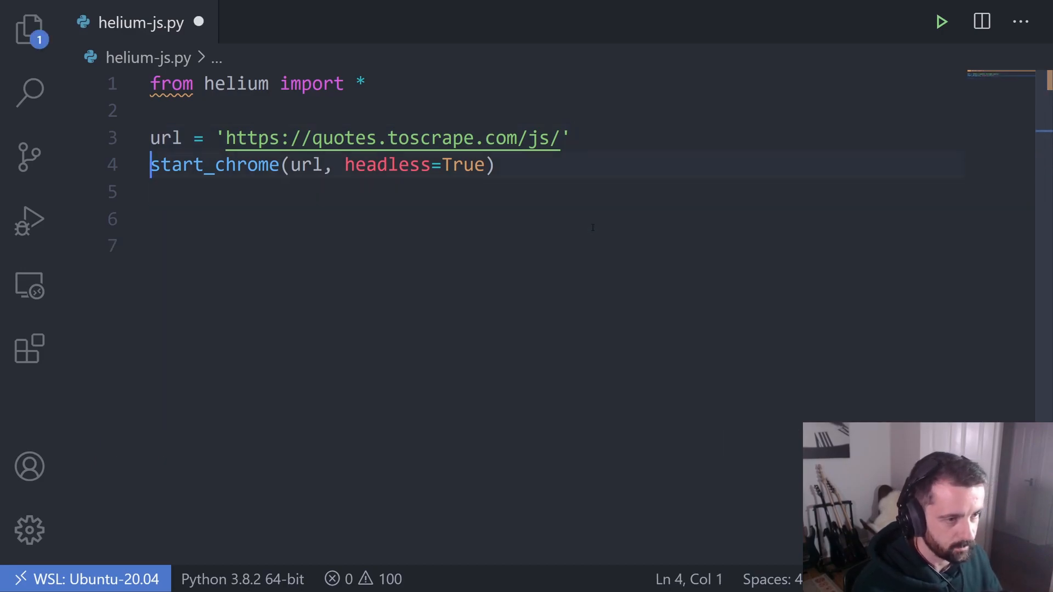
text(b)
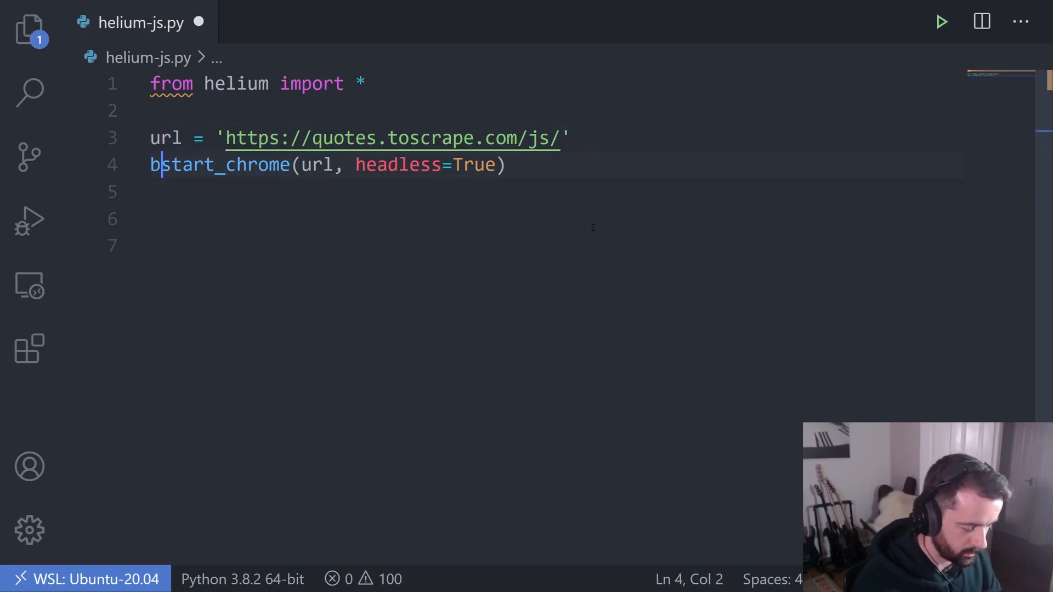
text(rowser)
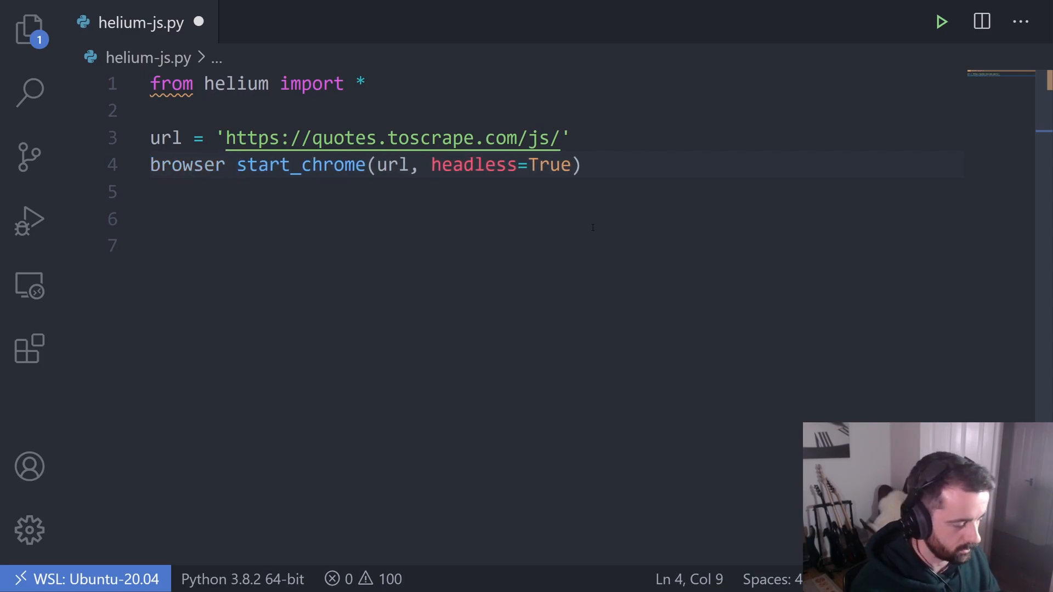
text(=)
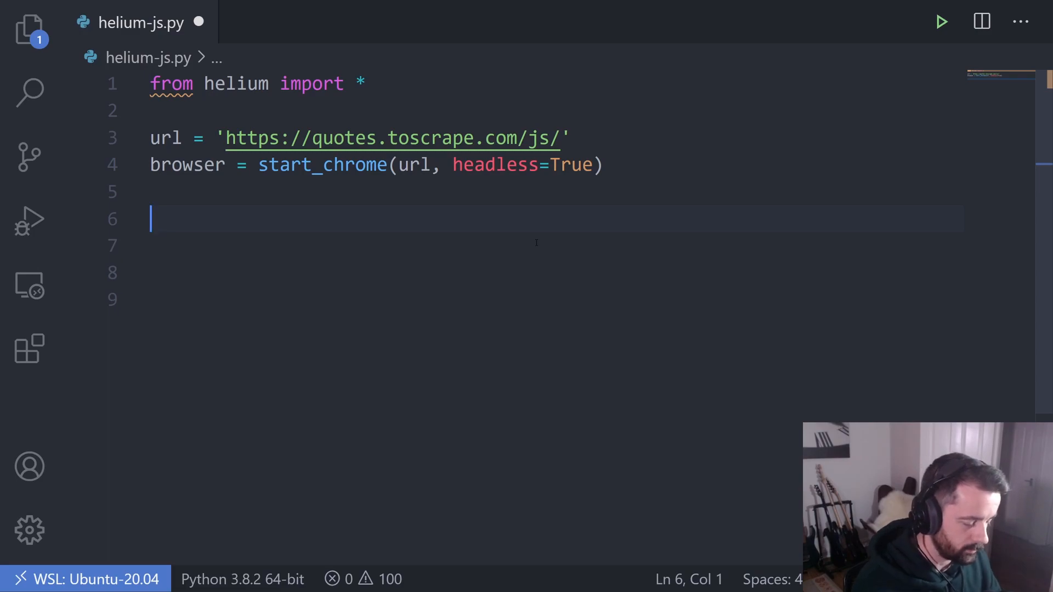
text(html =)
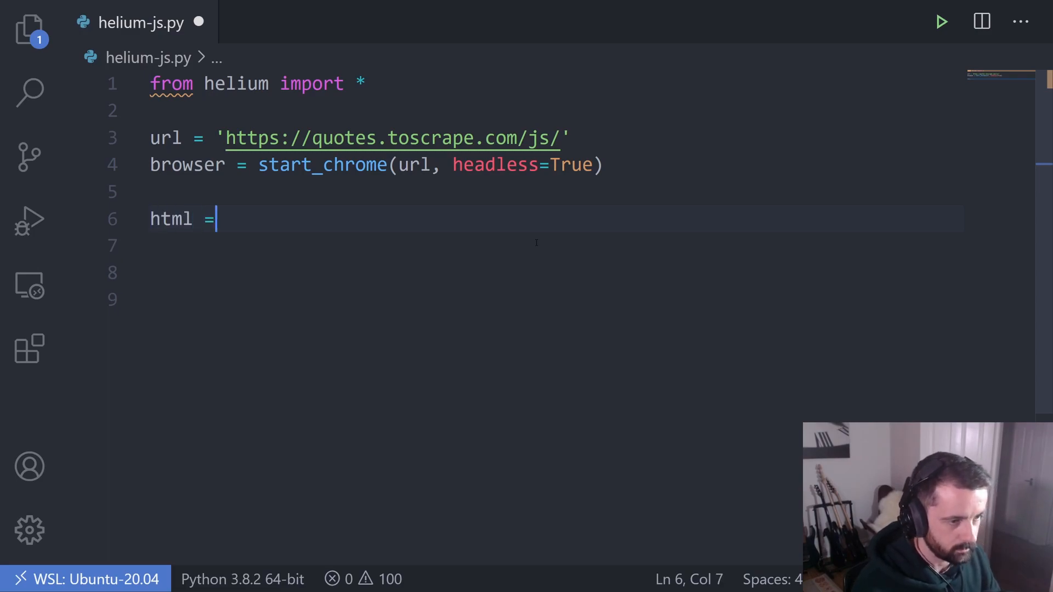
text(brows)
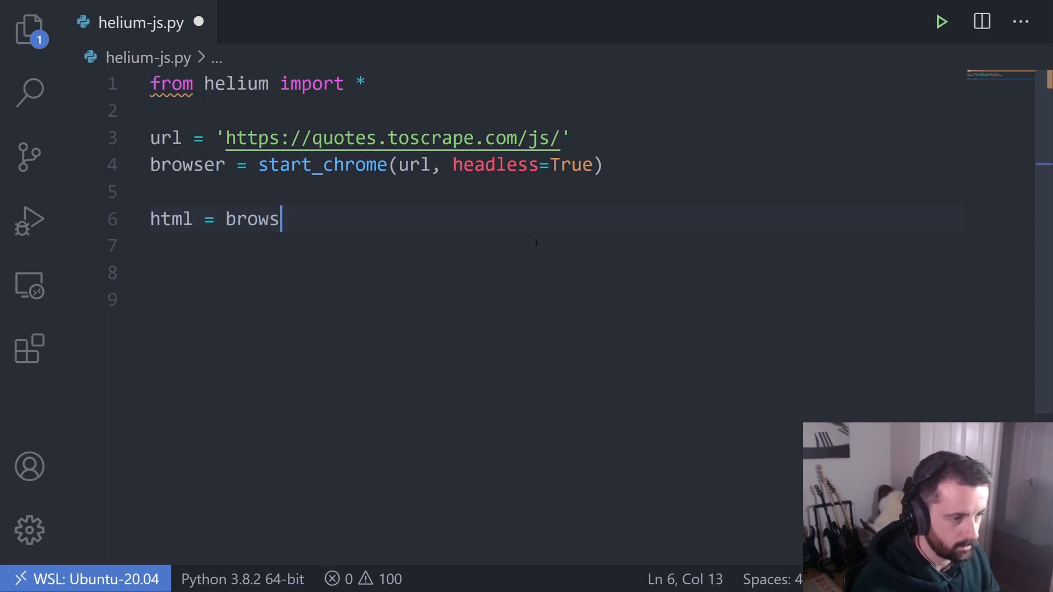
text(er.get+_)
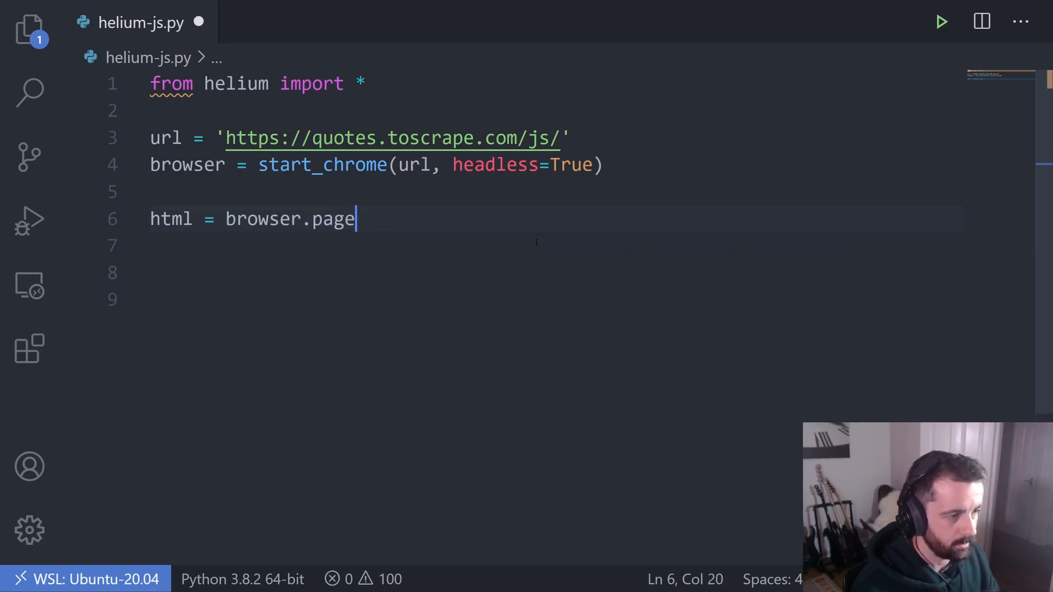
text(_source)
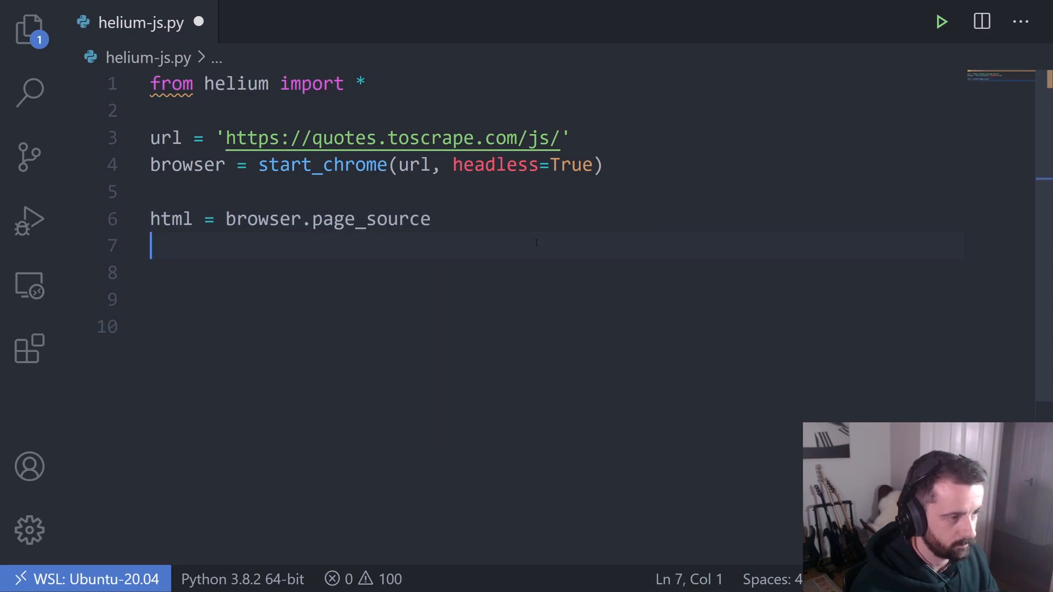
key(ctrl+s)
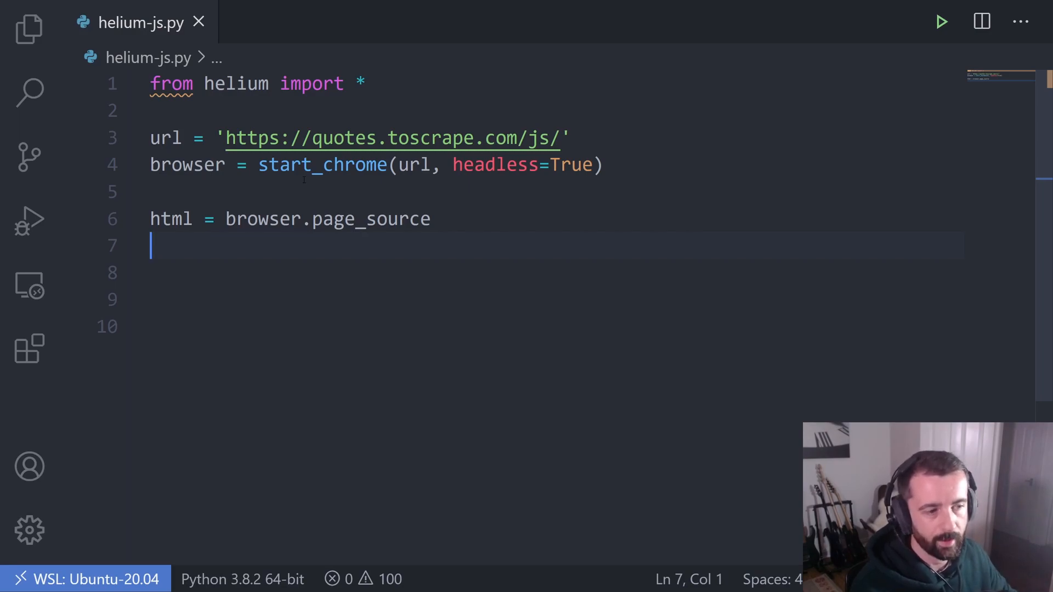
Add print(html) and run the script, showing the rendered HTML with the quote texts
text(print)
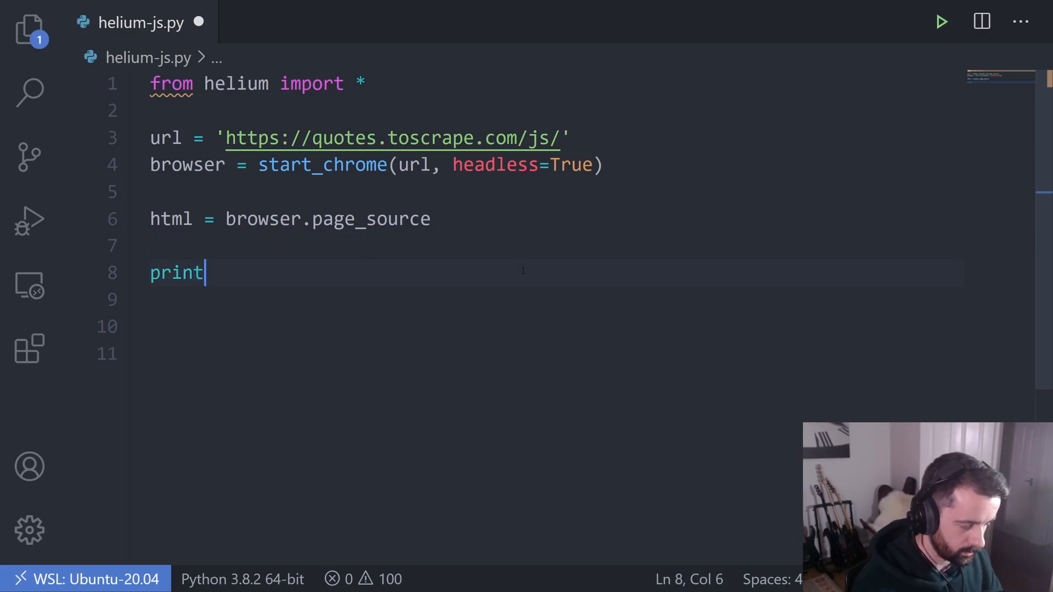
text((html))
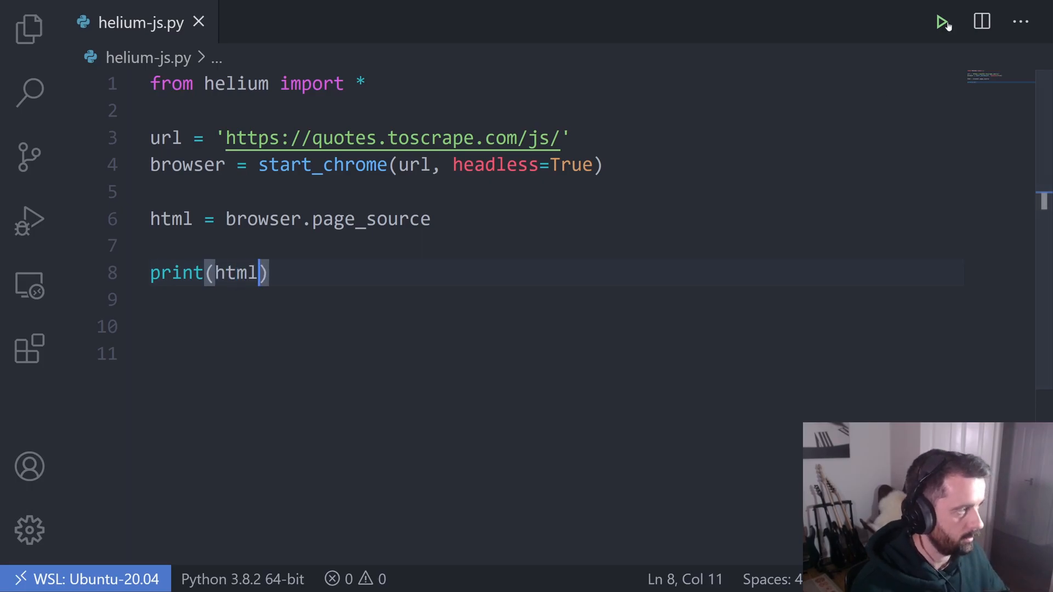
click(943, 21)
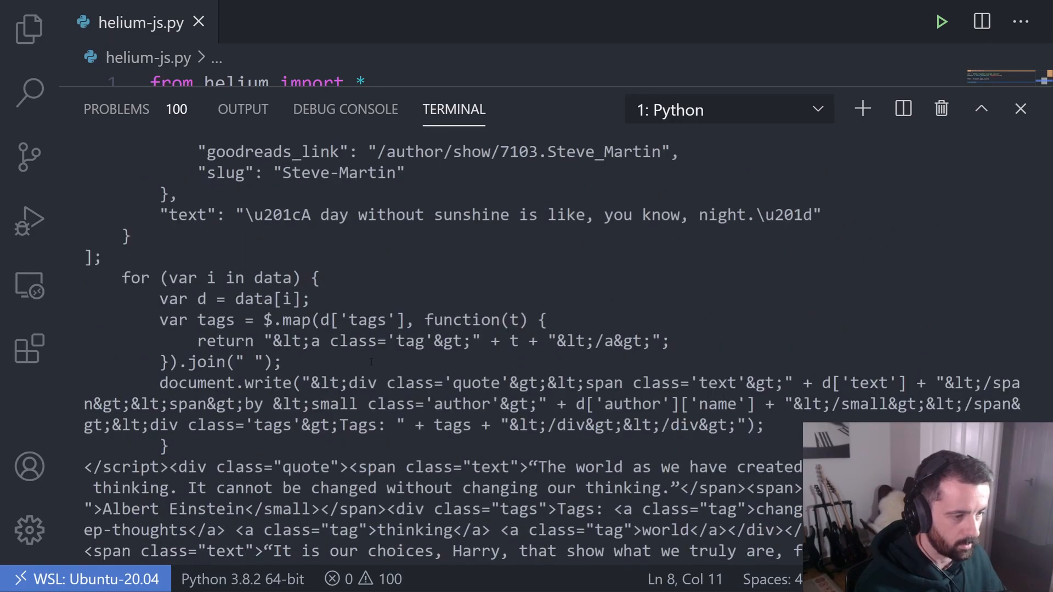
scroll(down, 3)
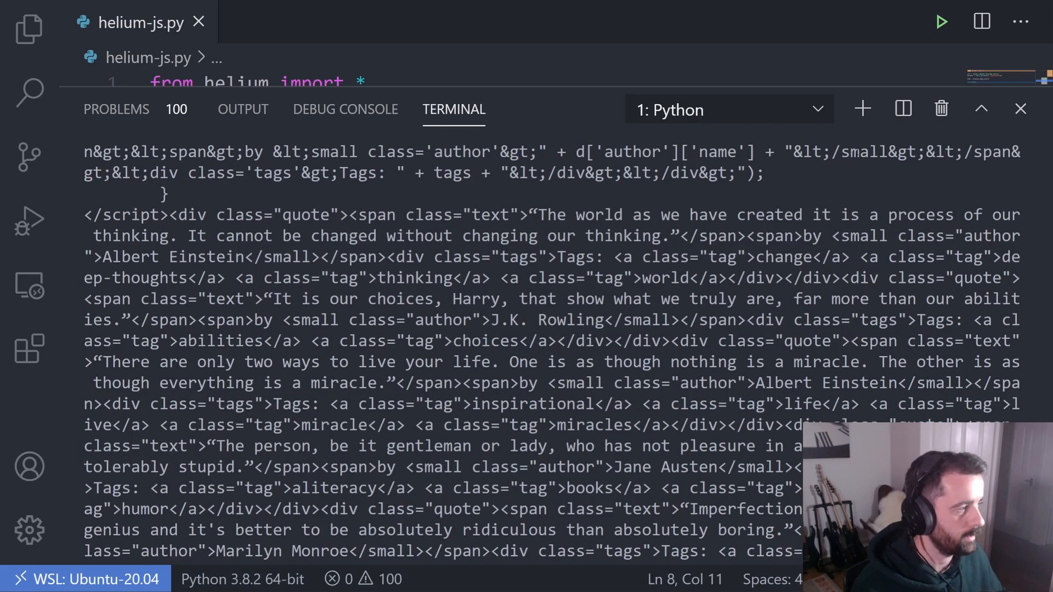
Add the 'from bs4 import BeautifulSoup' import below the helium import
click(1020, 108)
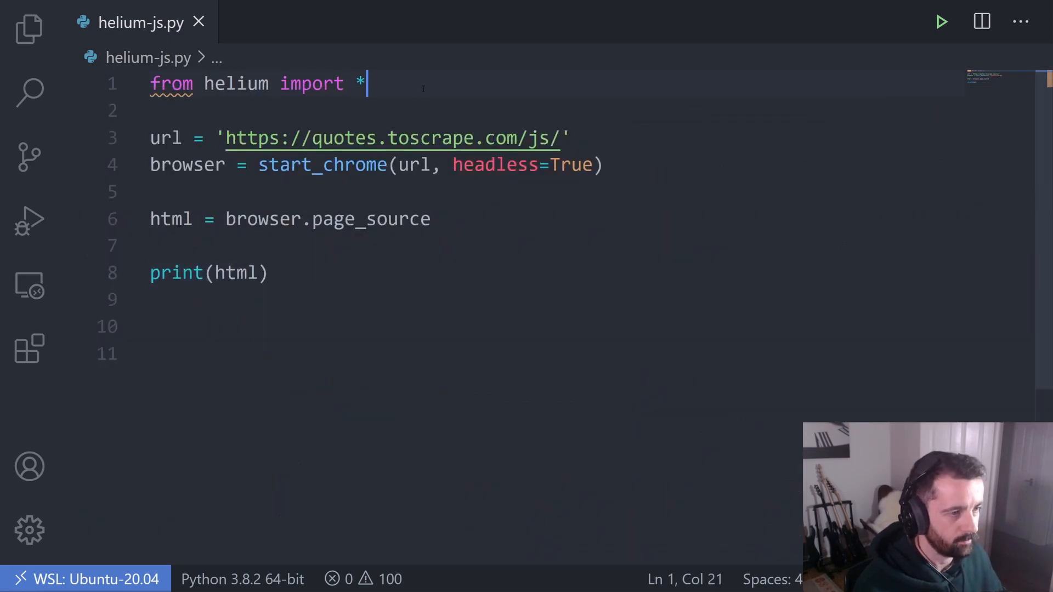
text(from bs4 im)
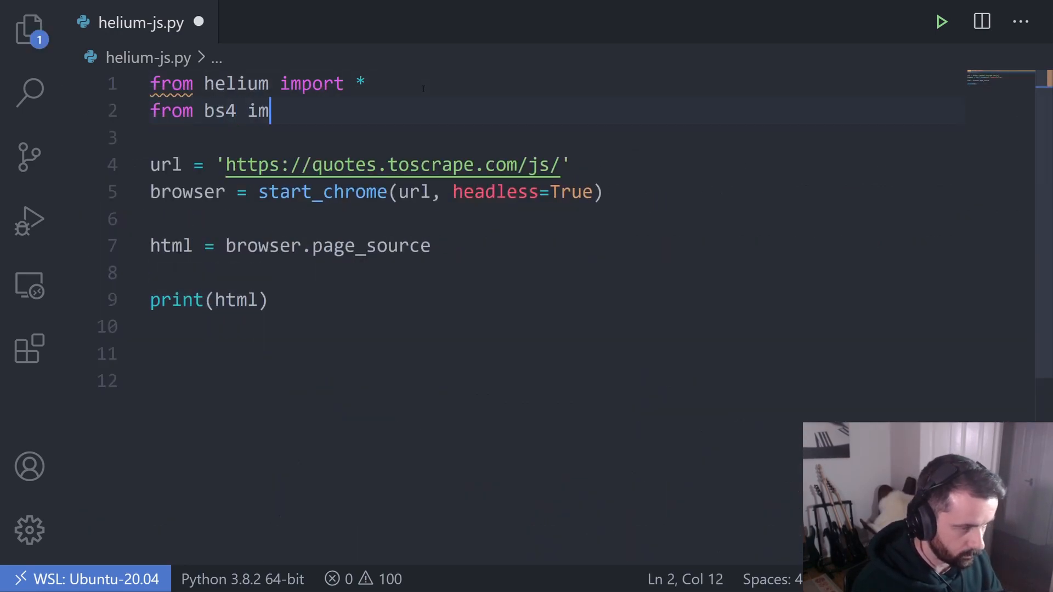
text(port Beauti)
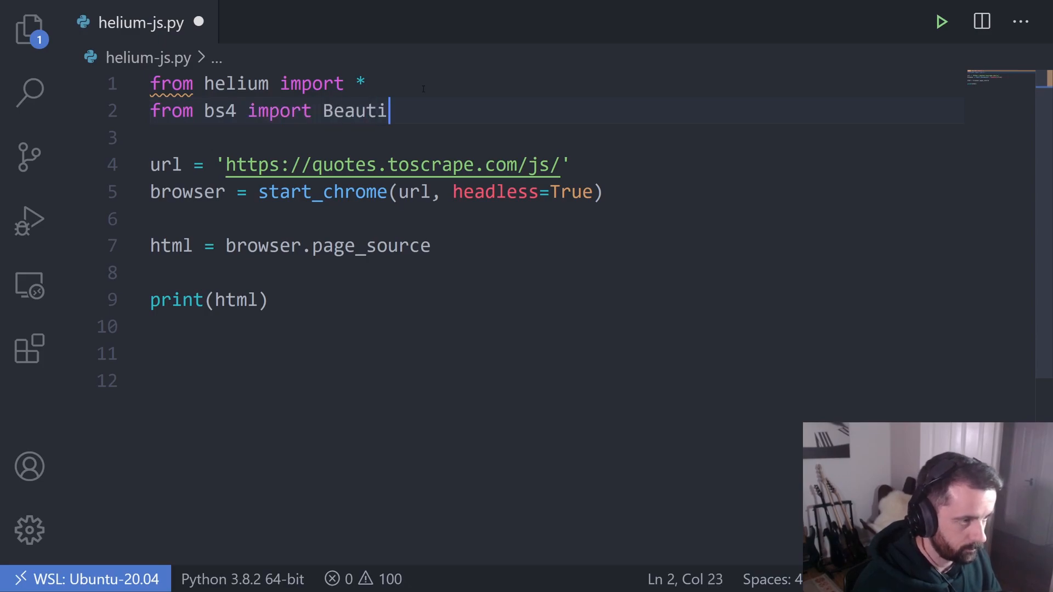
text(fulSoup)
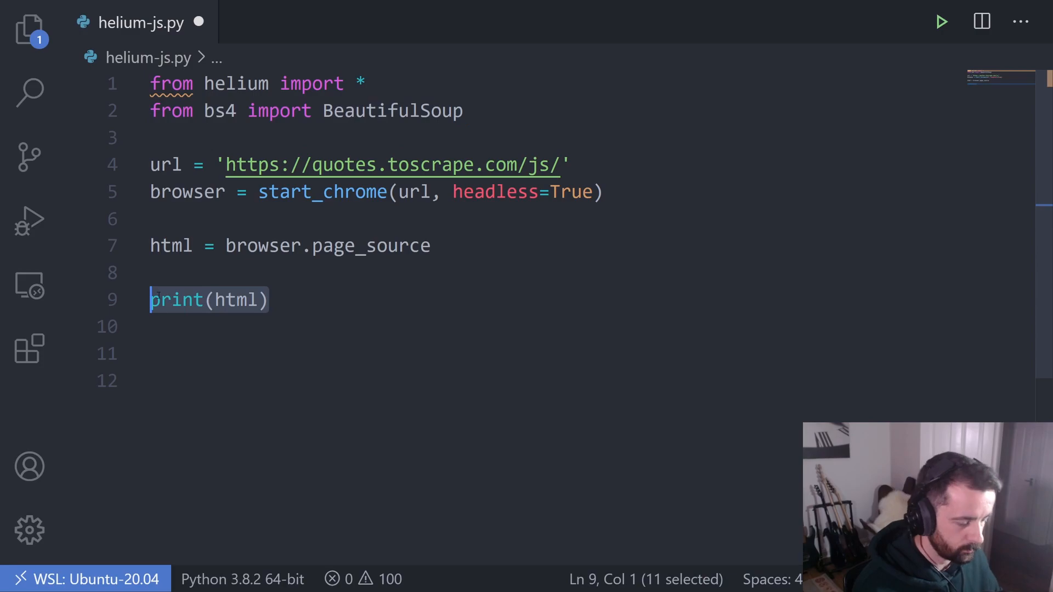
Replace the print line with soup = BeautifulSoup(html, 'html.parser')
key(Delete)
text(s)
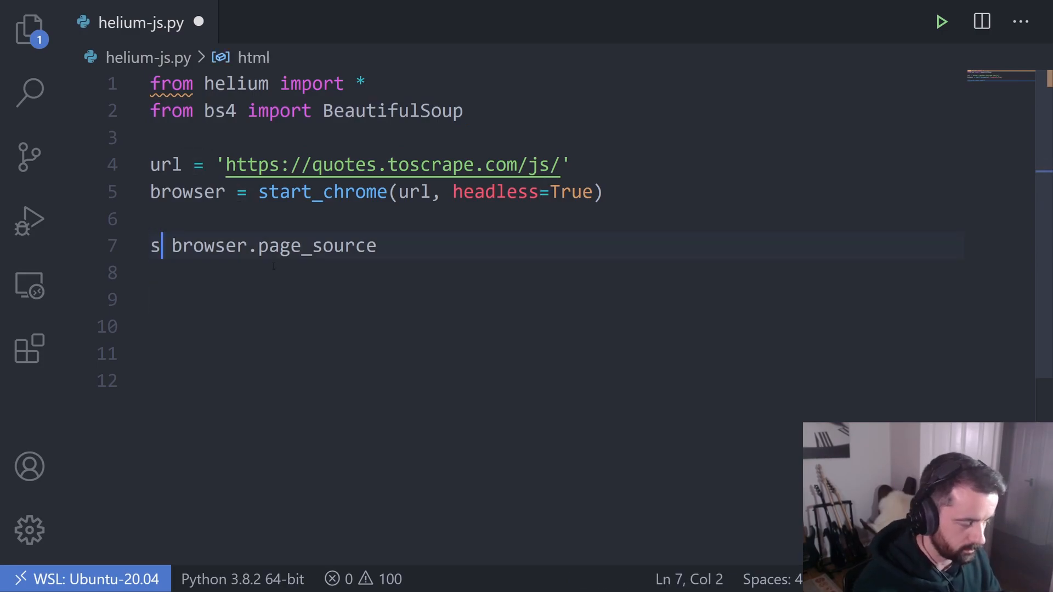
text(oup =)
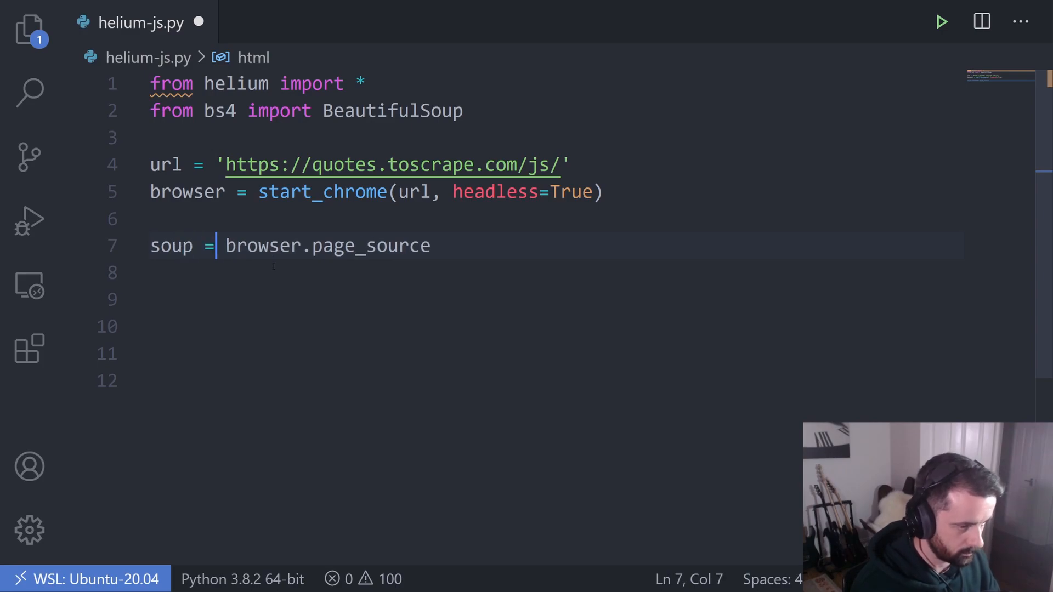
text(Beautiful)
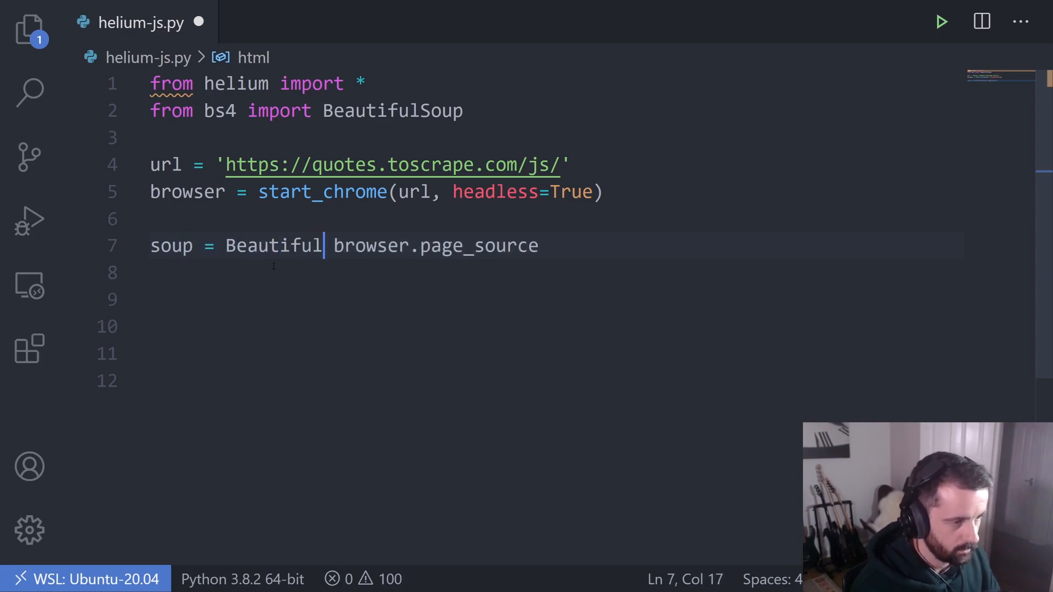
text(Soup))
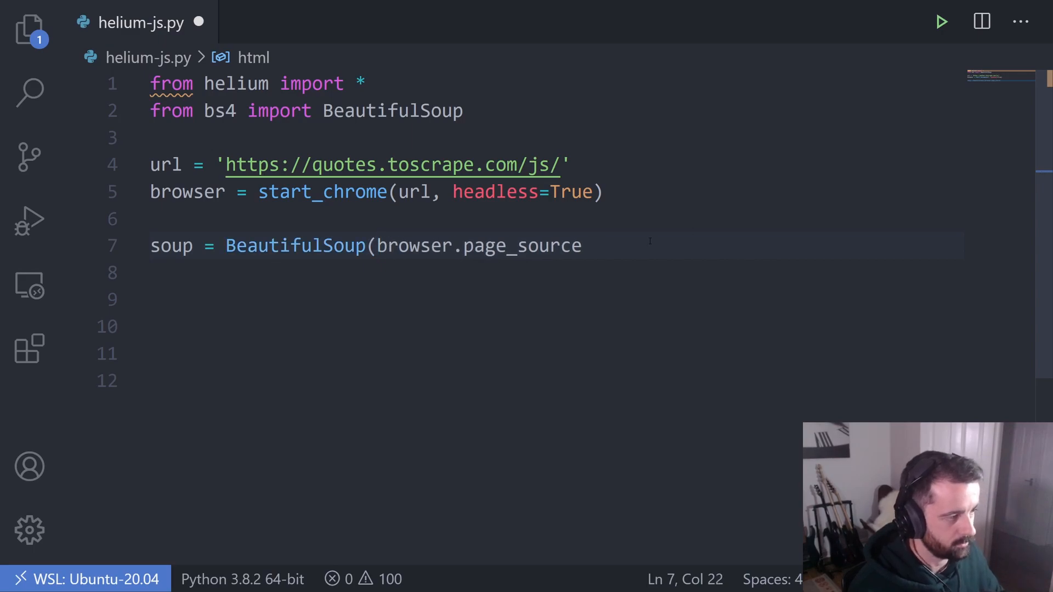
text(, 'html')
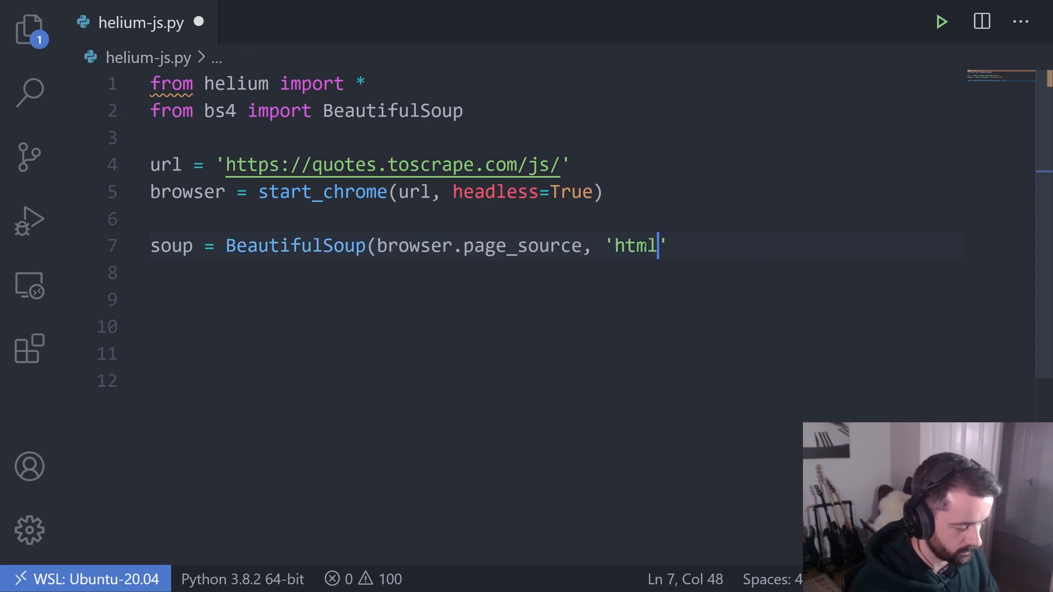
text(.parser)
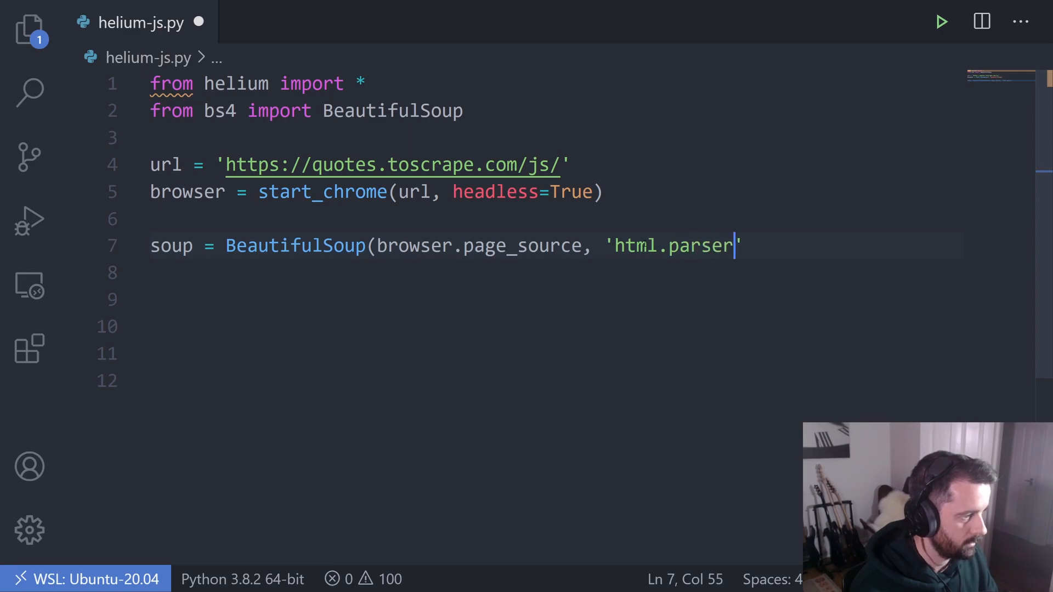
Print soup.title.text and run the script, outputting 'Quotes to Scrape'
key(Enter)
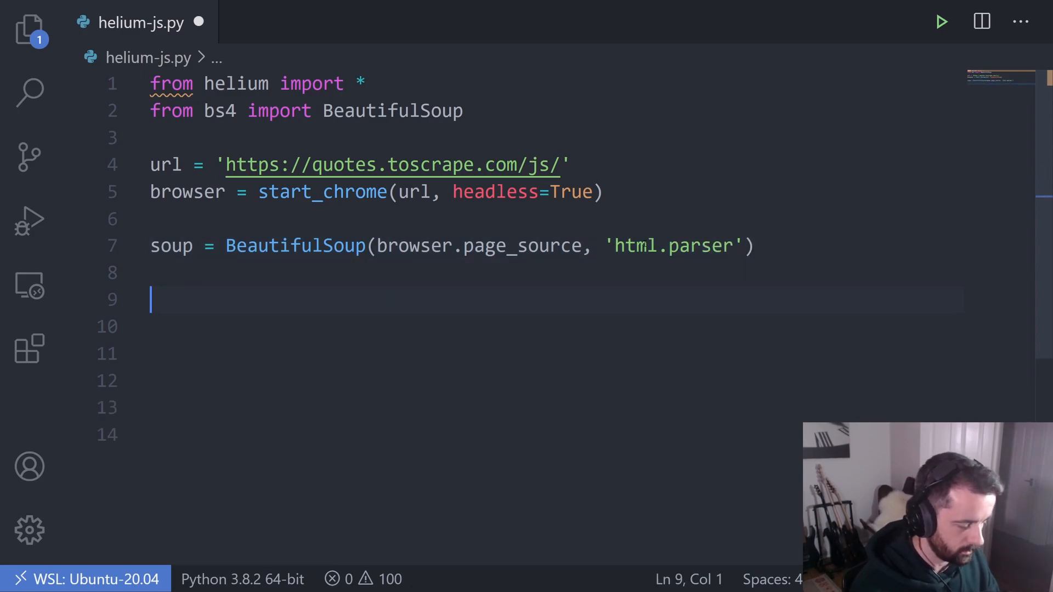
text(print()
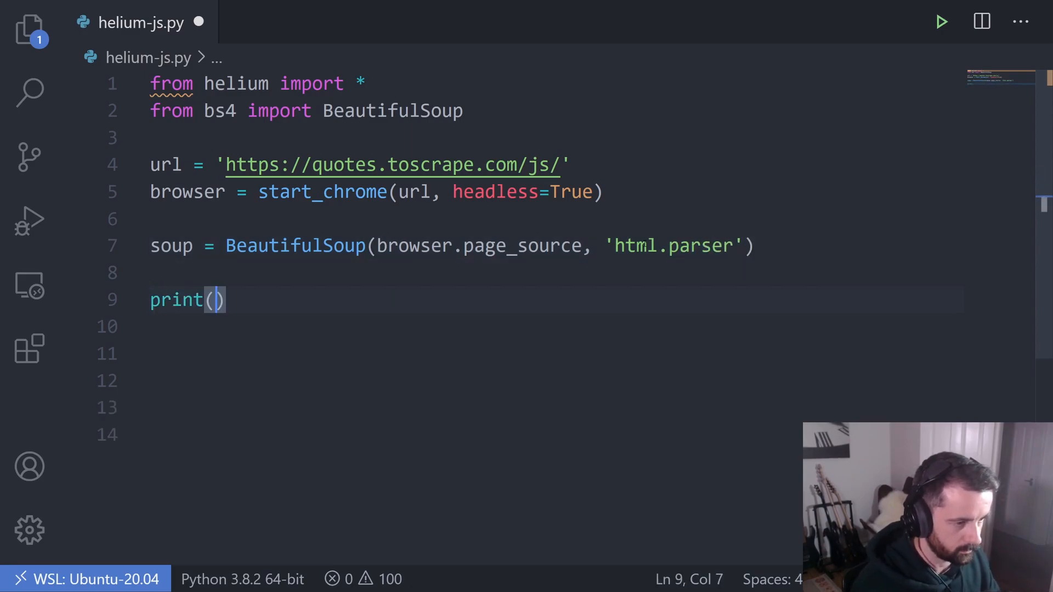
text(soup.)
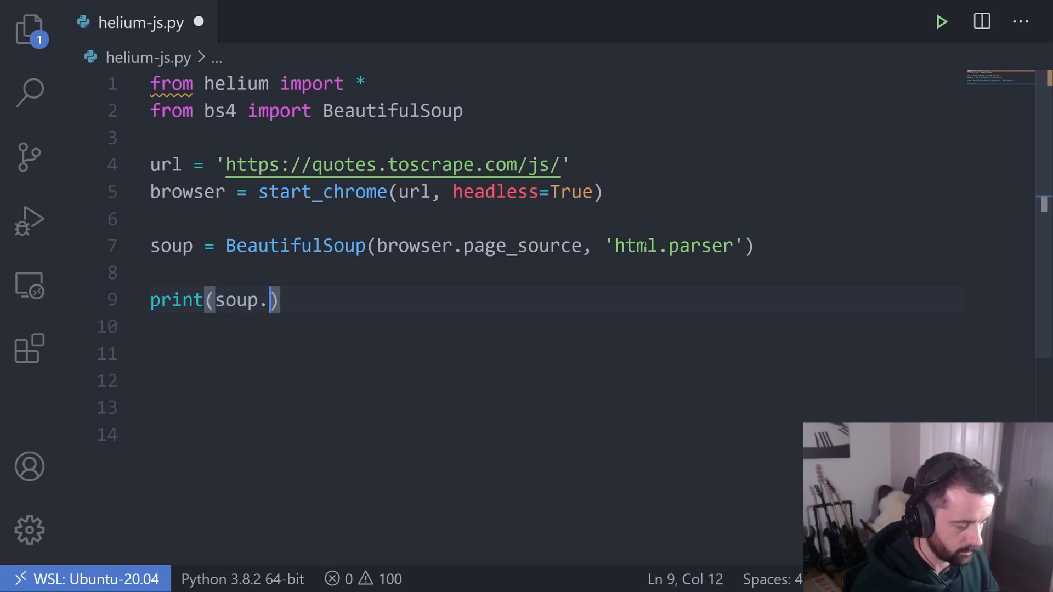
text(title.text)
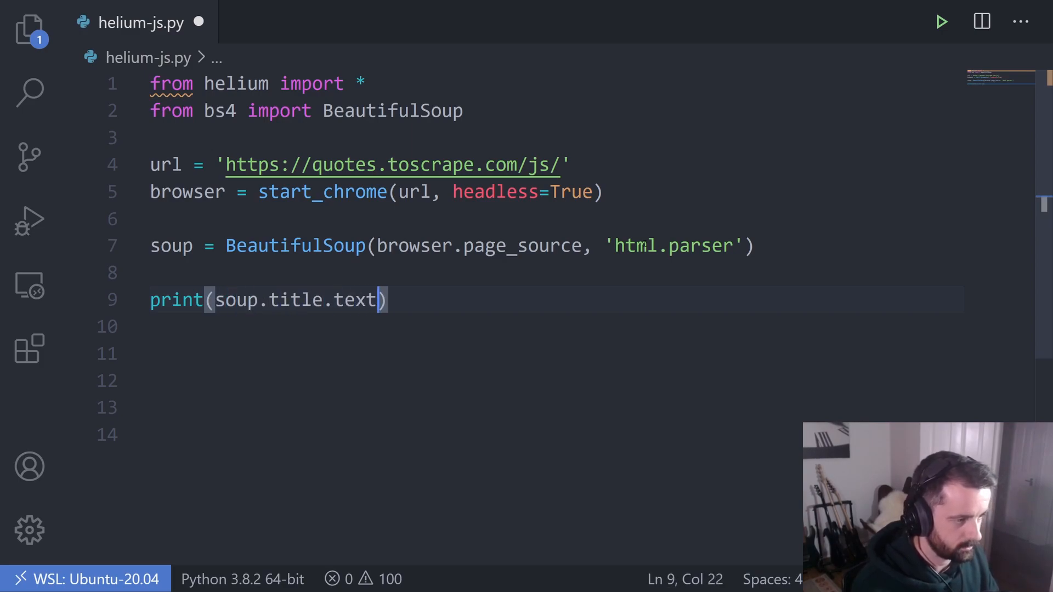
click(940, 20)
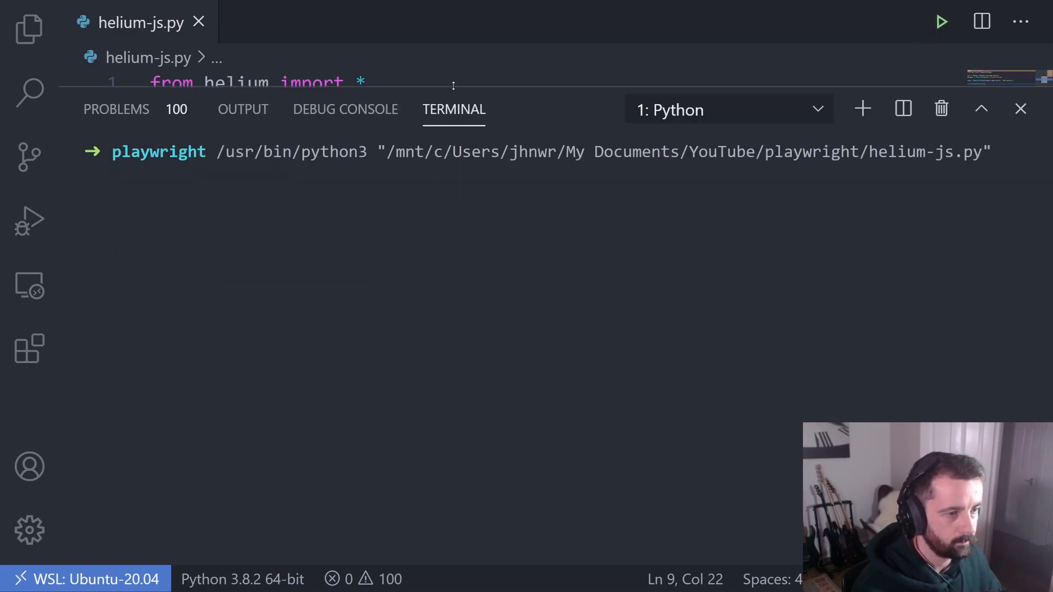
click(941, 21)
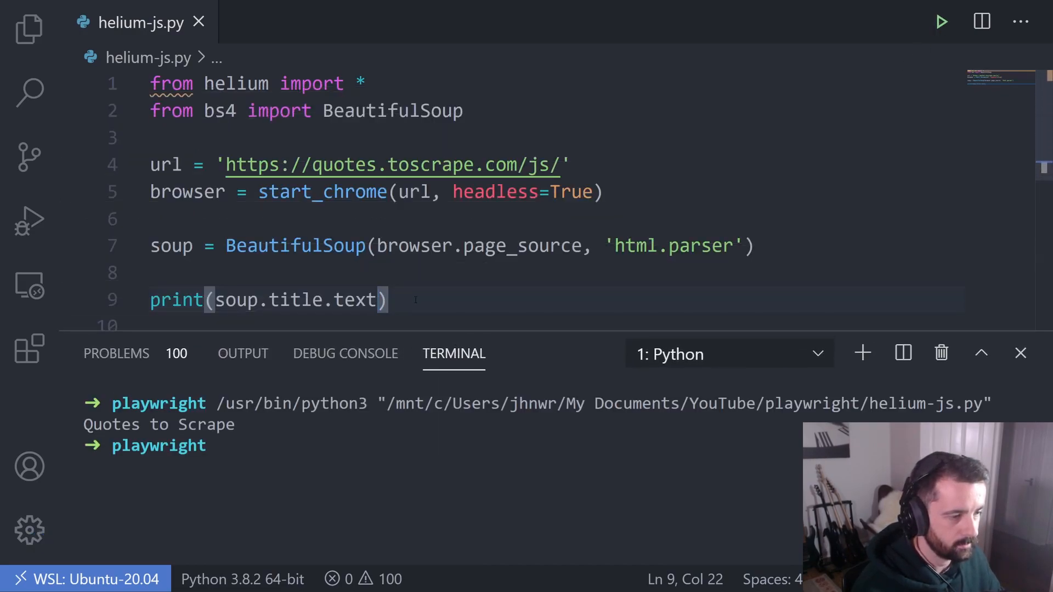
Collect quotes = soup.find_all('div', {'class': 'quote'}) and print(quotes)
text(quotes)
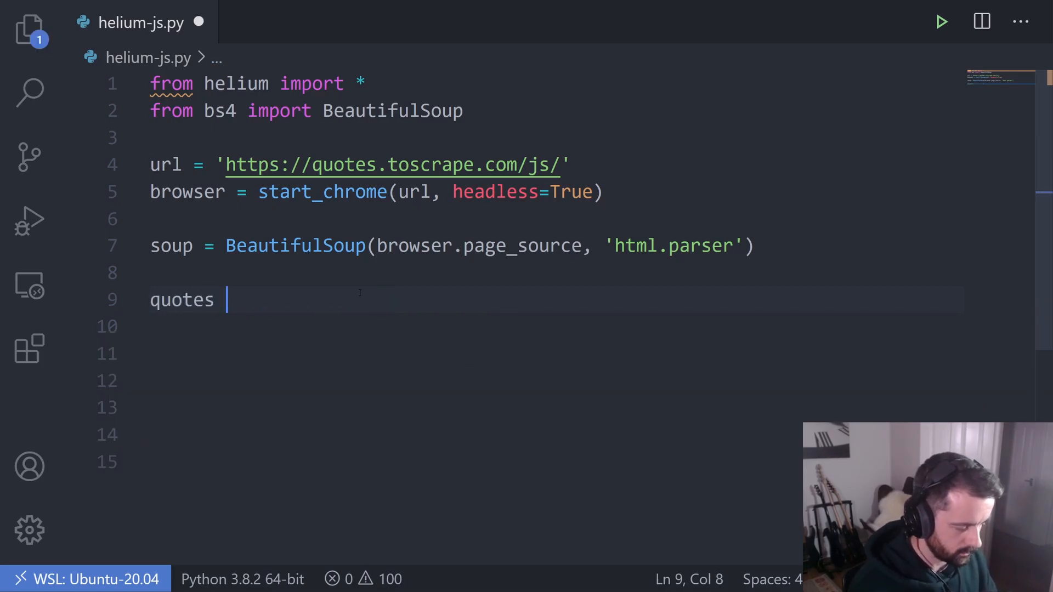
text(= soup.find_all()
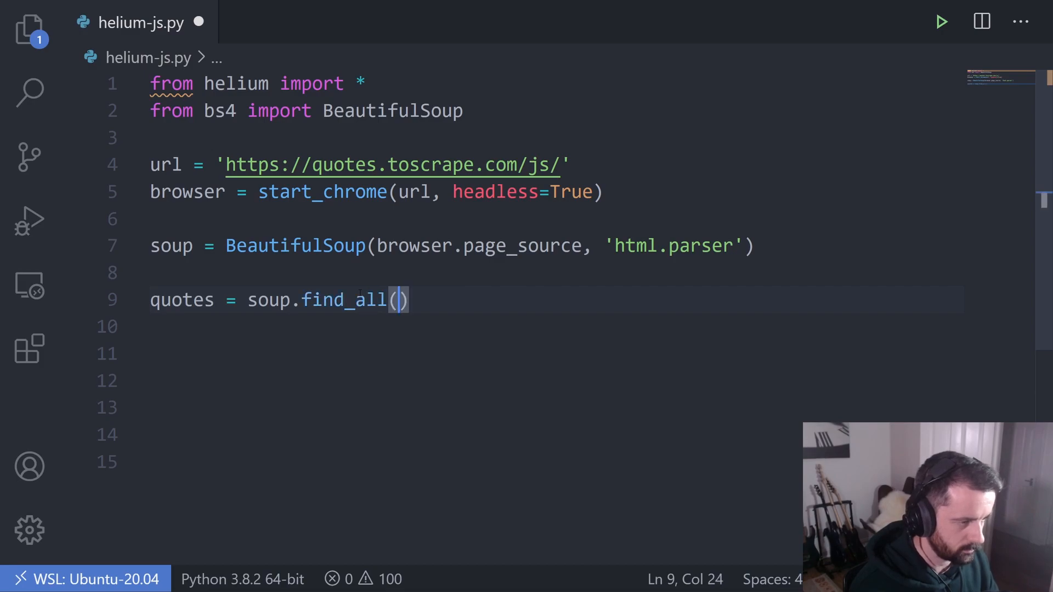
text('div')
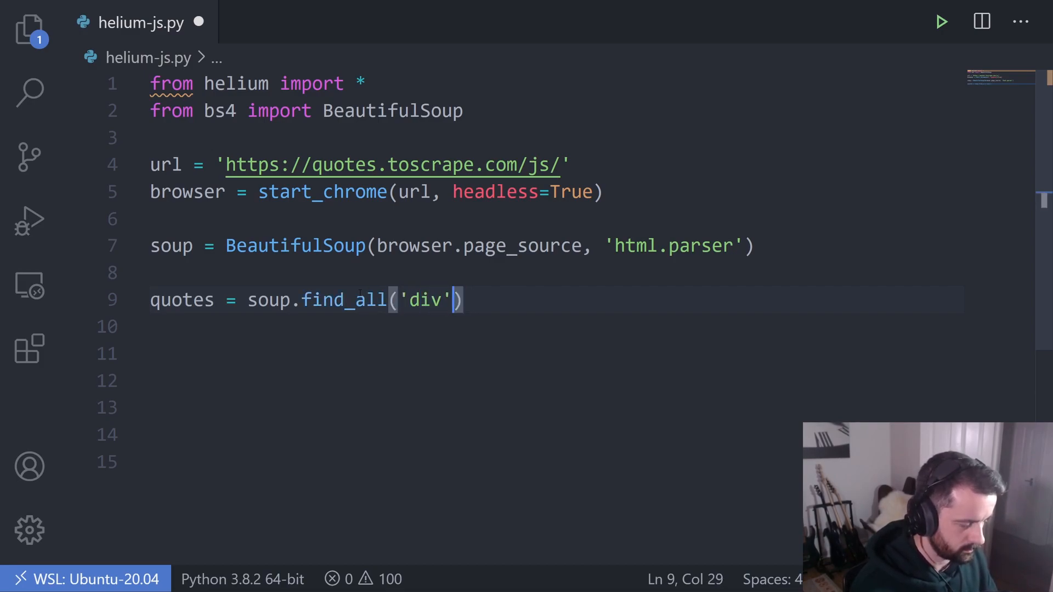
text(, {'cl)
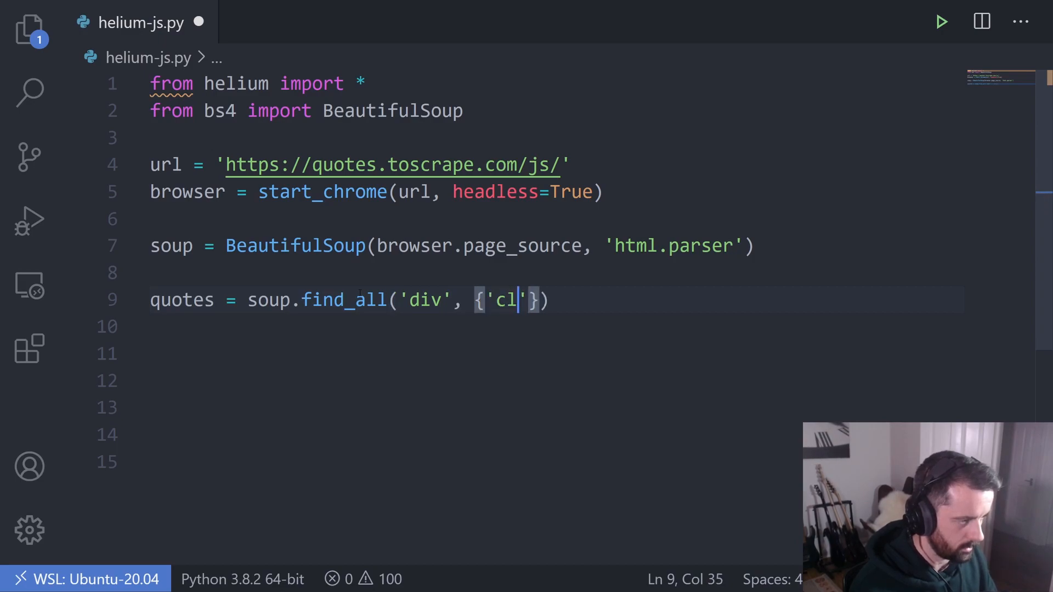
text(ass': 'quote)
click(552, 353)
text(pr)
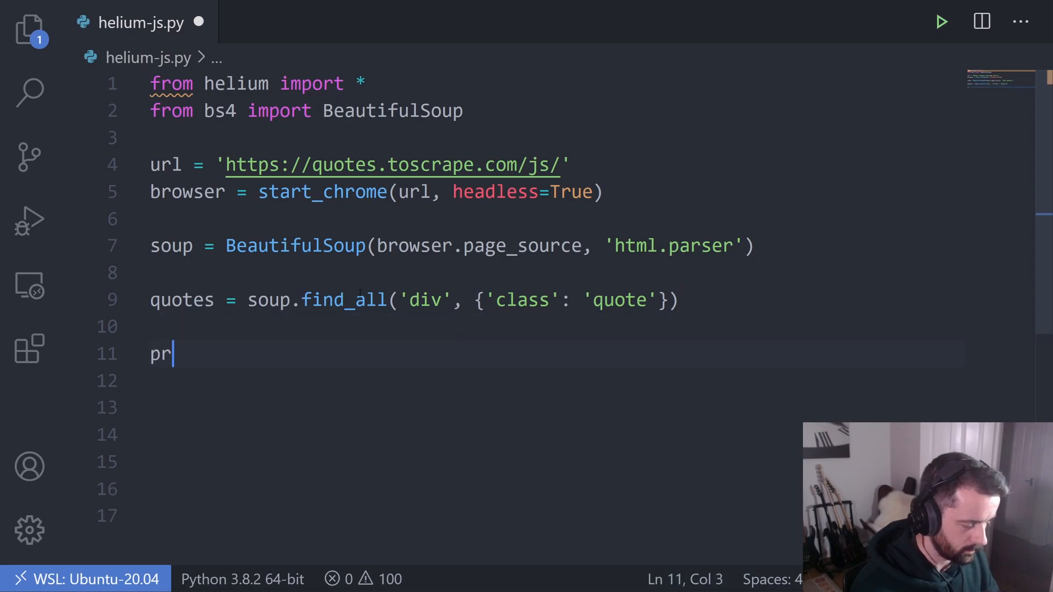
text(int(quo)
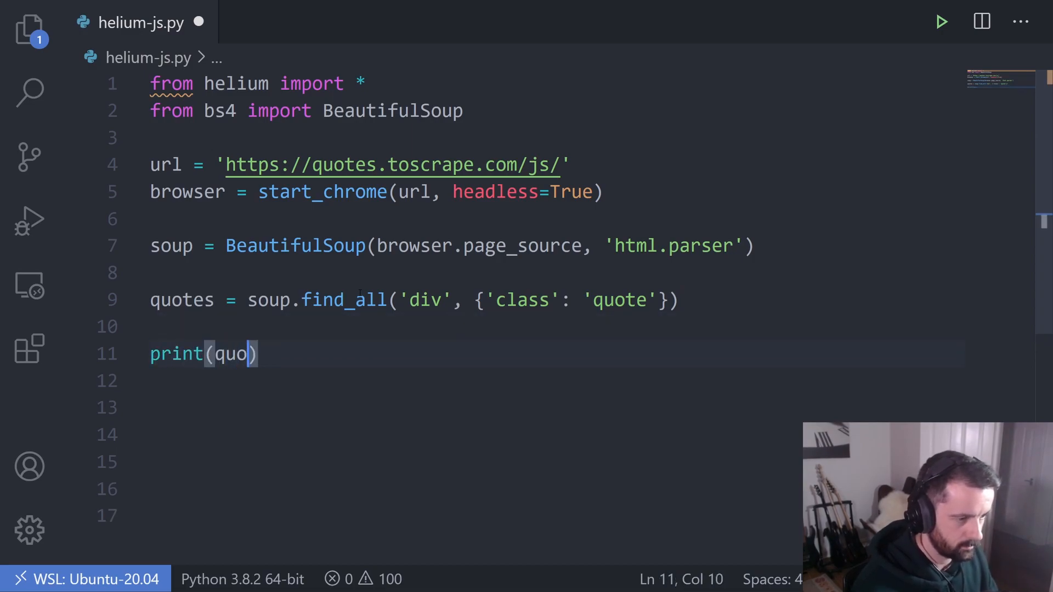
text(tes)
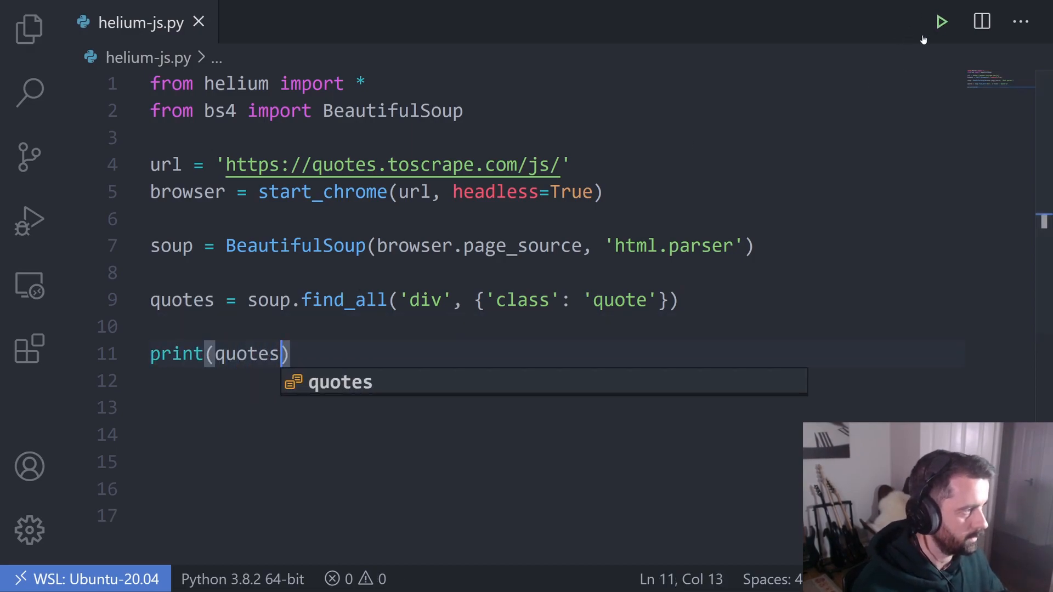
Run the script to see the raw quote markup, then hide the output panel
click(942, 21)
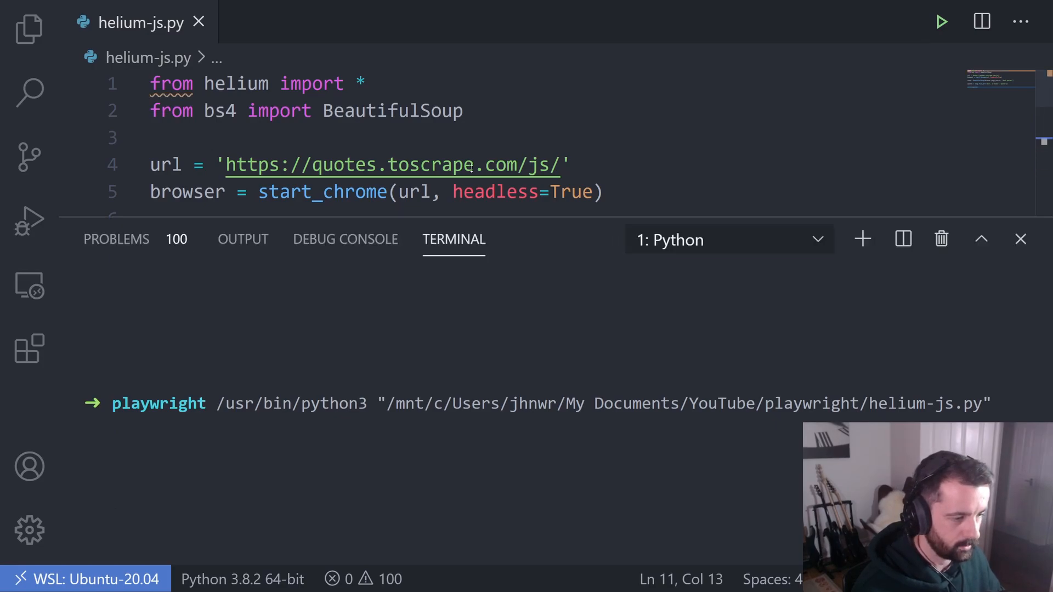
click(941, 21)
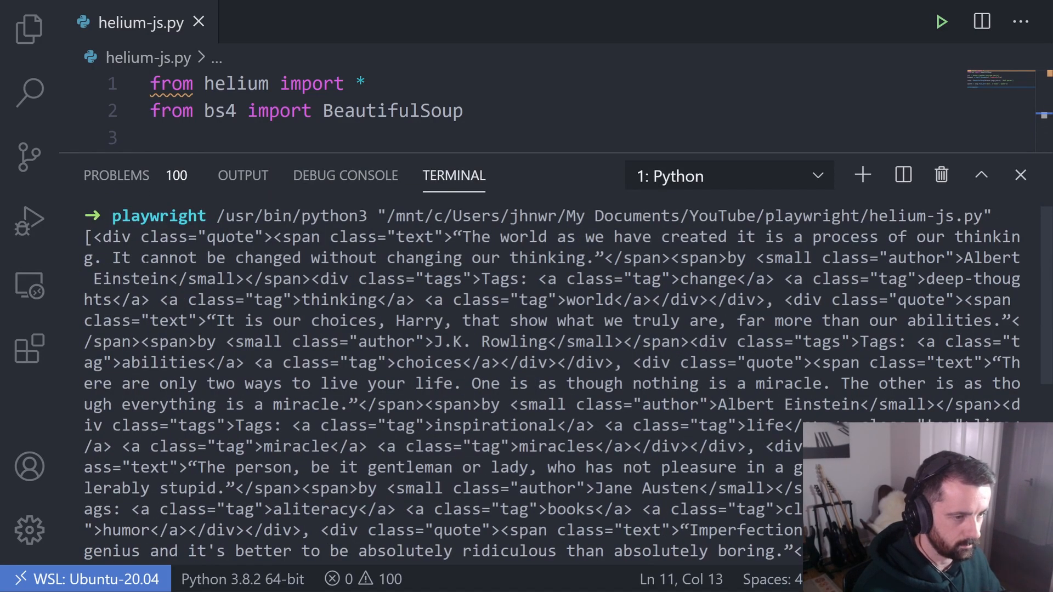
click(1020, 176)
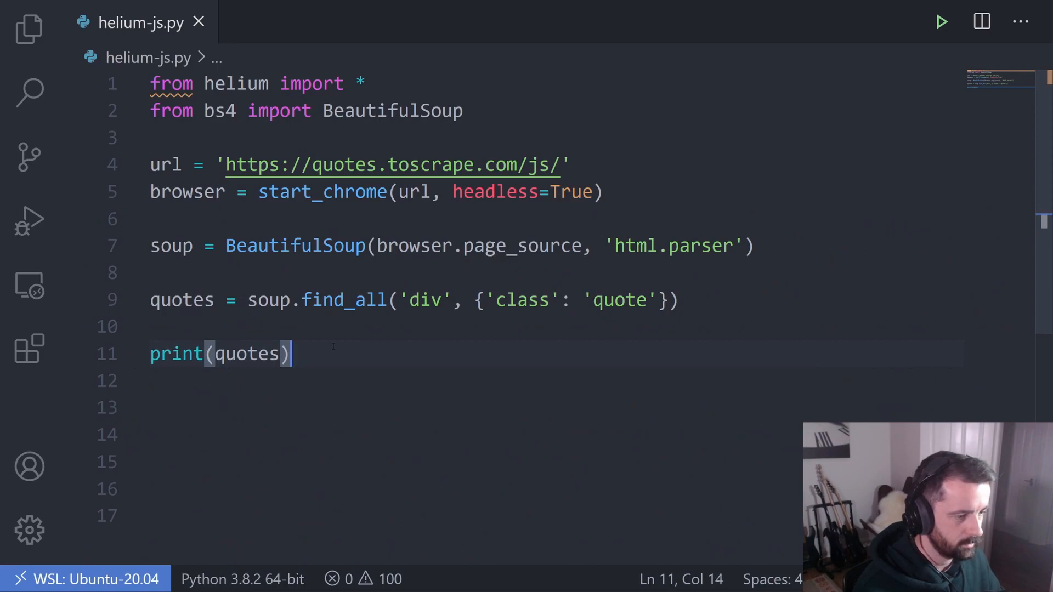
Loop over quotes printing item.find('span', {'class': 'text'}).text for each
text(for i)
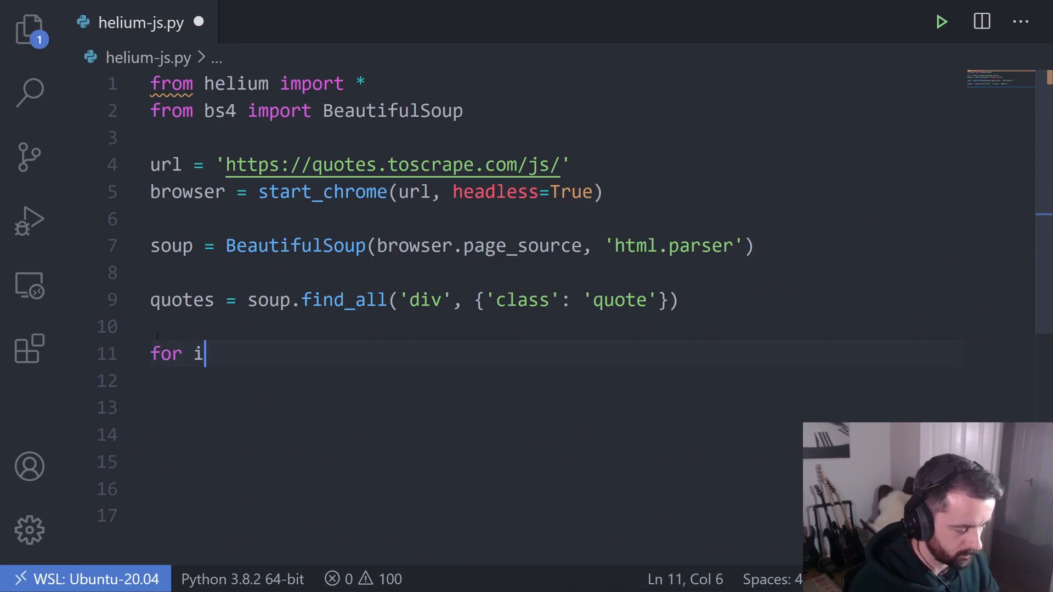
text(tem in quotes)
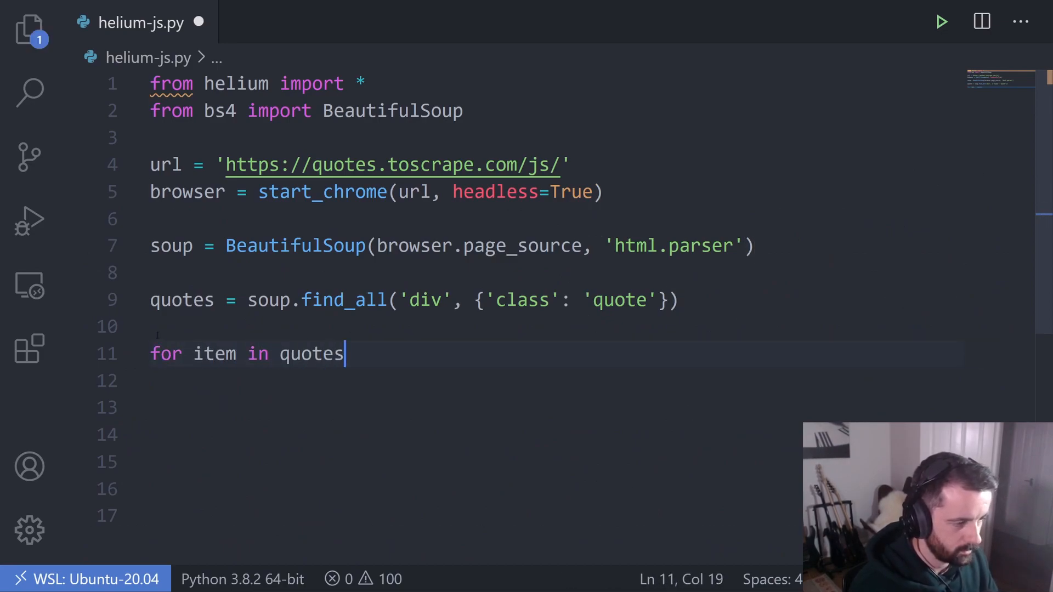
text(:\n    print(item))
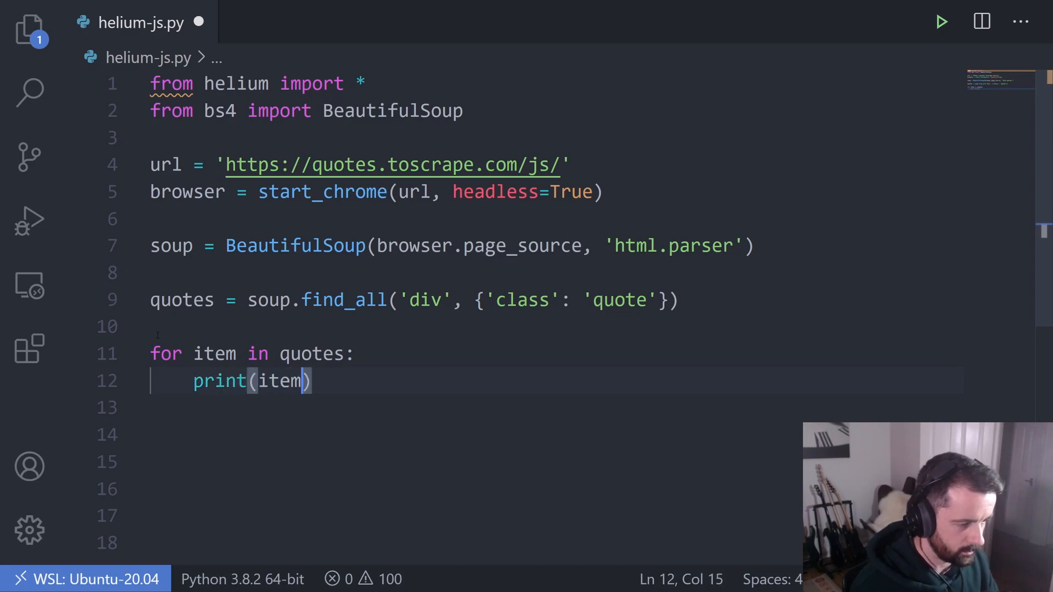
text(.find('s')
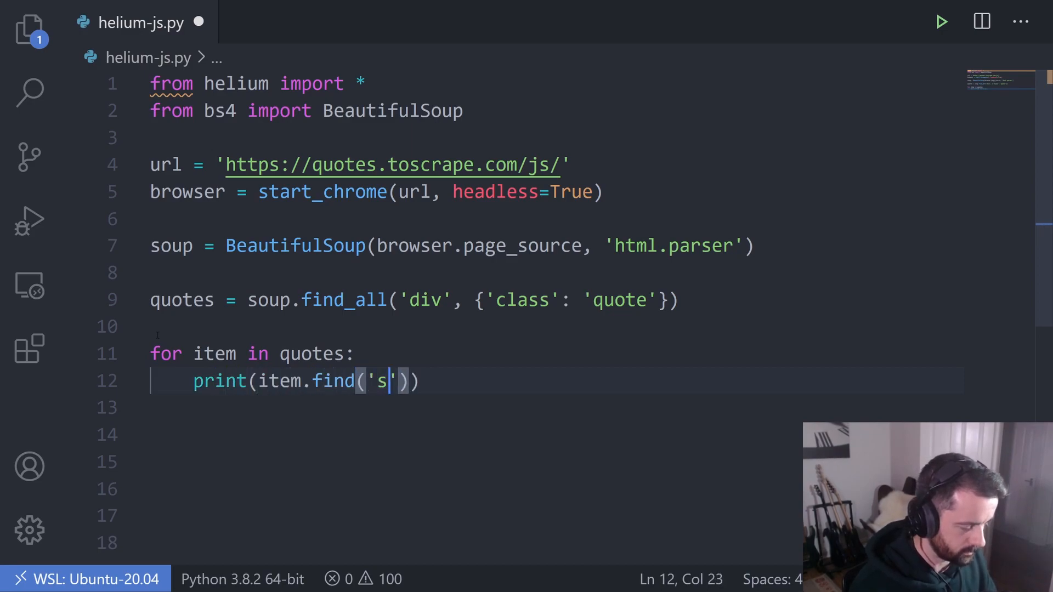
text(pan)
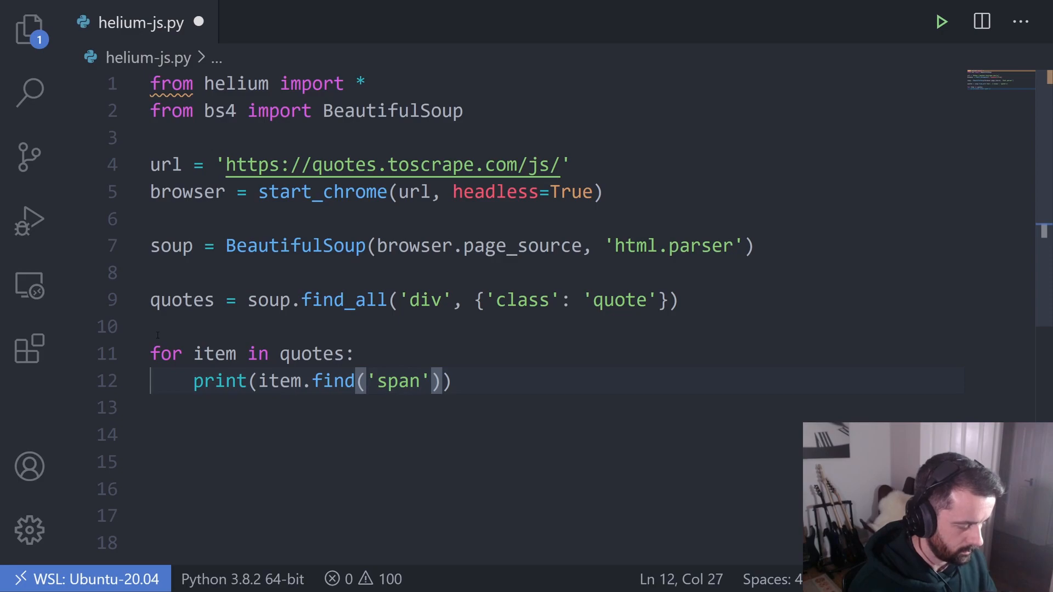
text(, {})
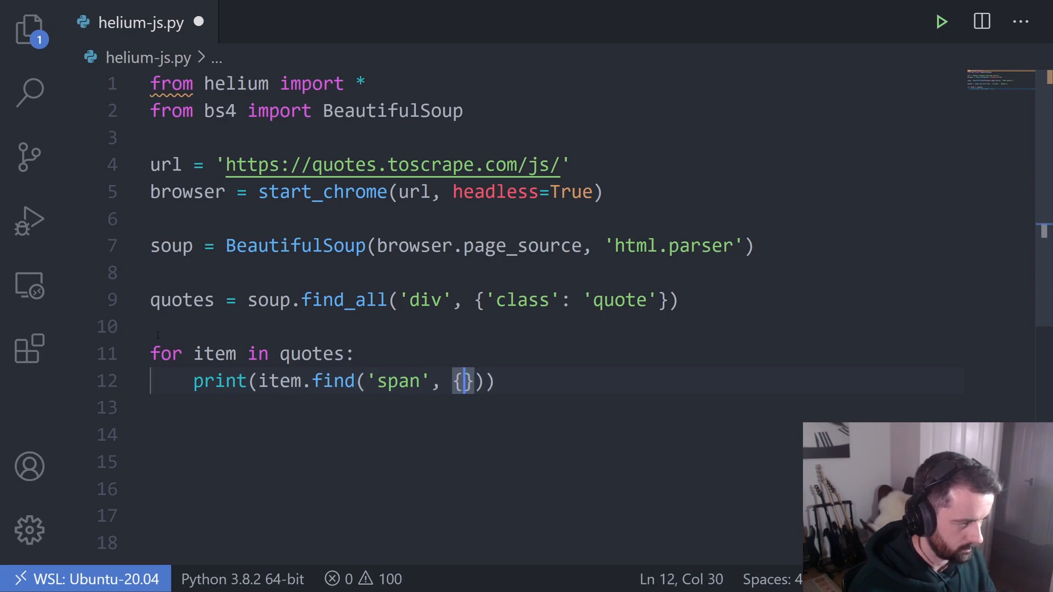
text('c;')
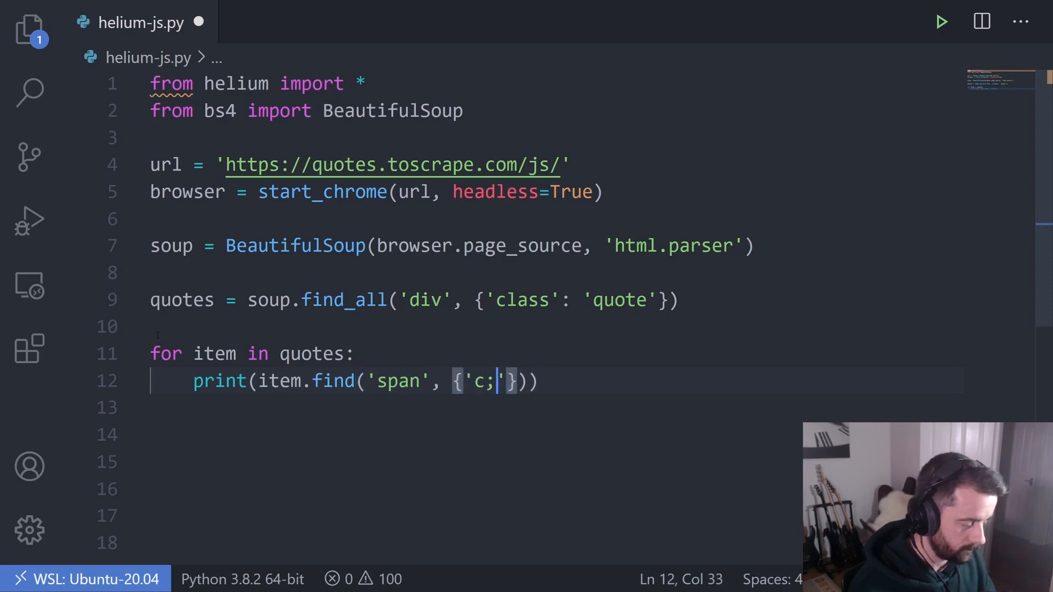
text(class': 't)
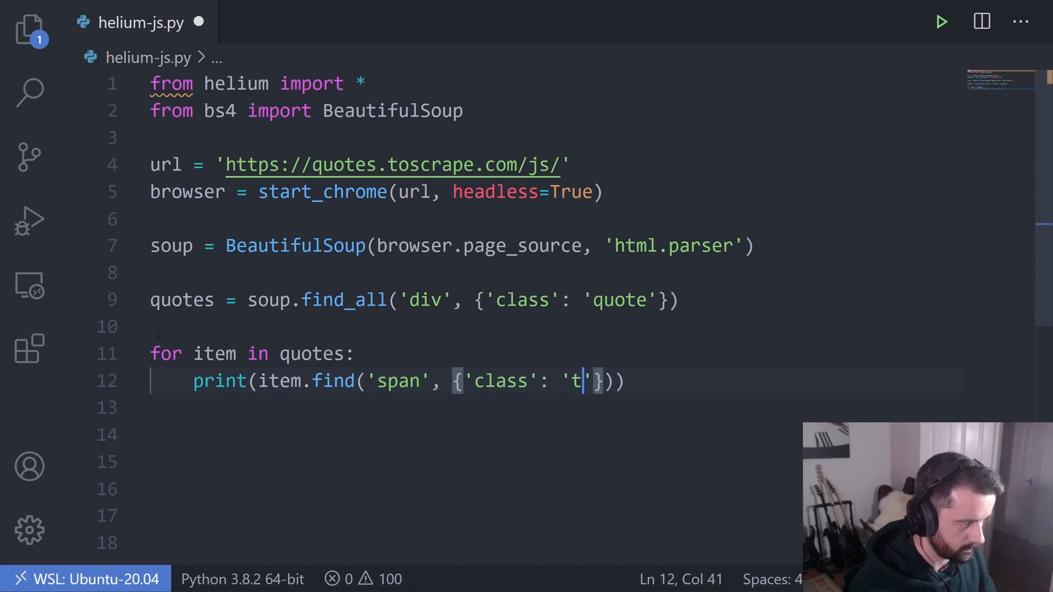
text(ext)
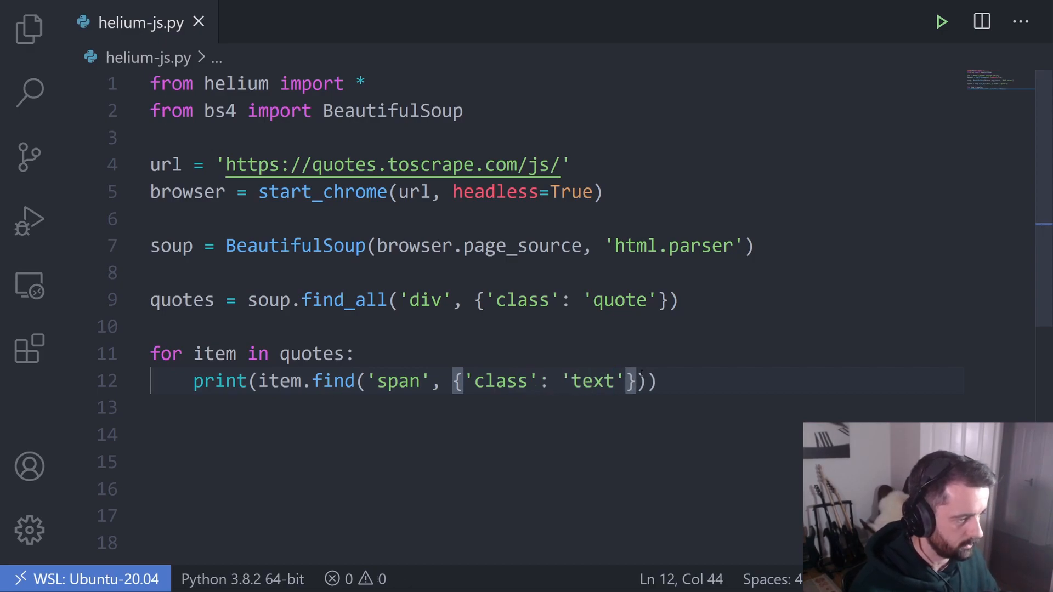
text(.text)
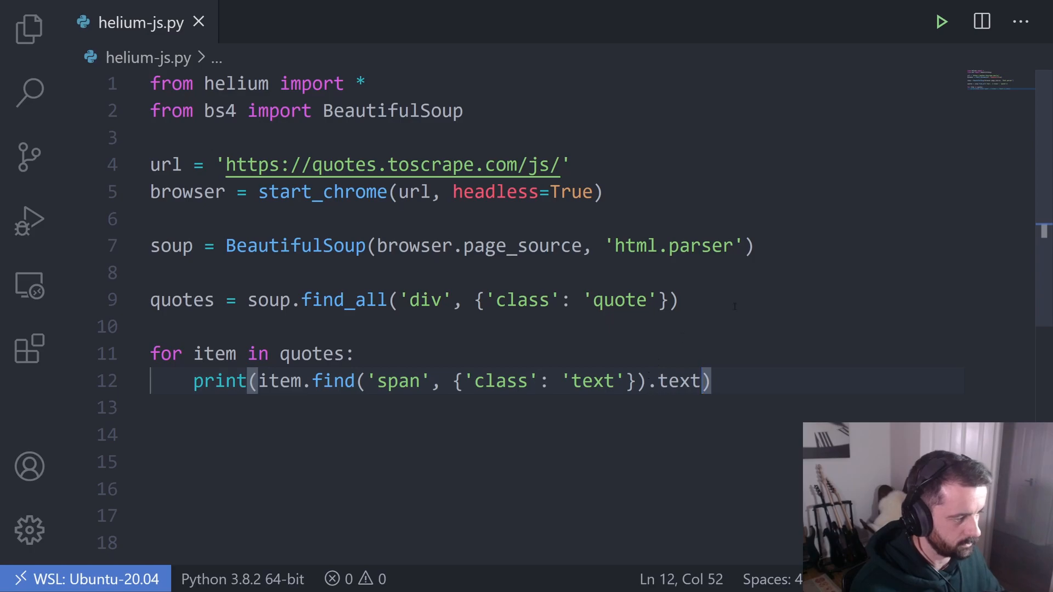
Run the script to list the plain quote strings, then hide the output panel
click(941, 21)
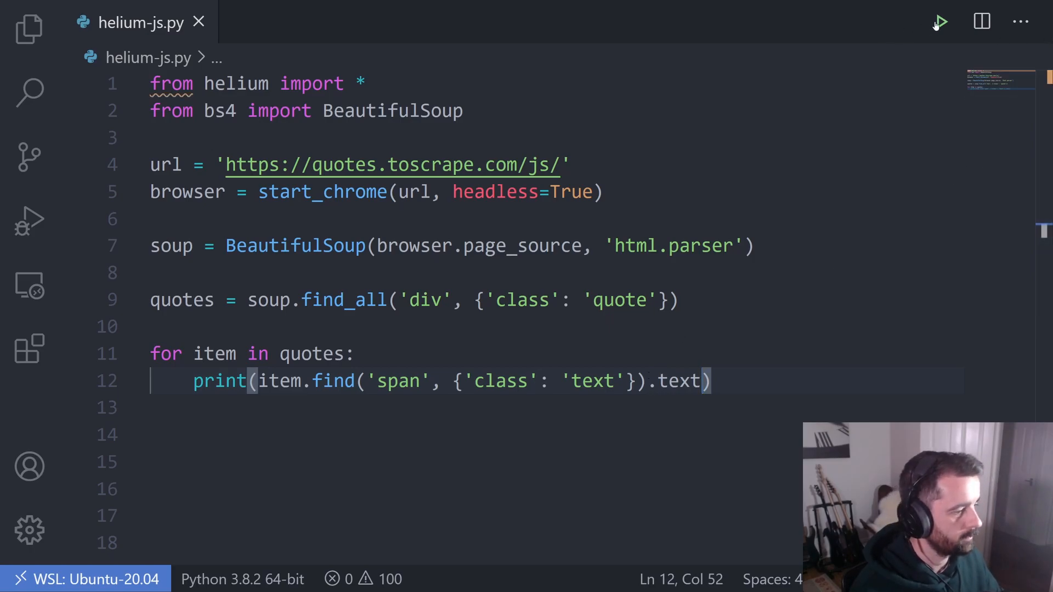
click(940, 21)
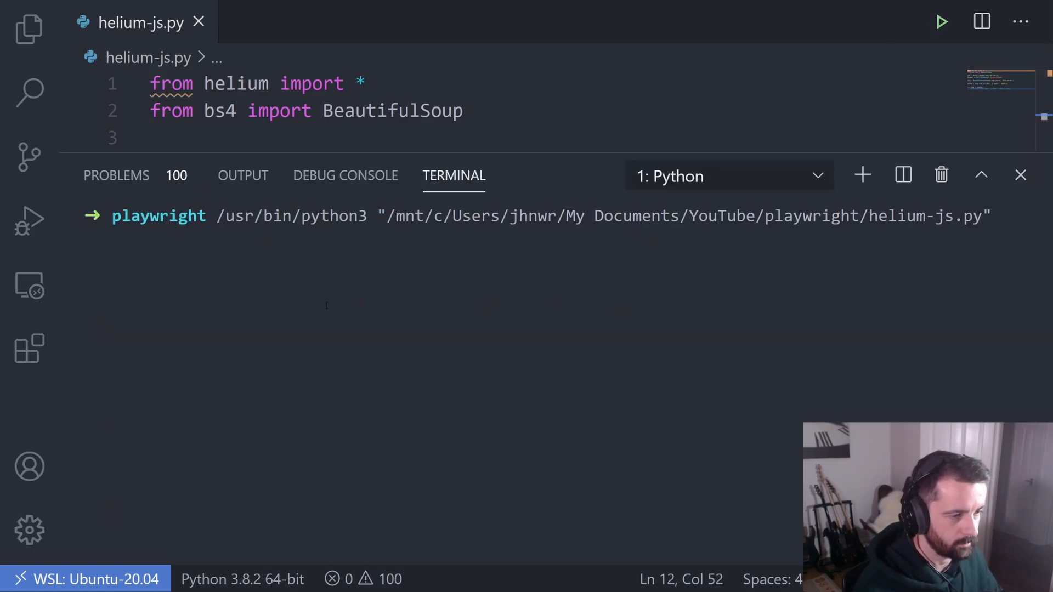
key(Return)
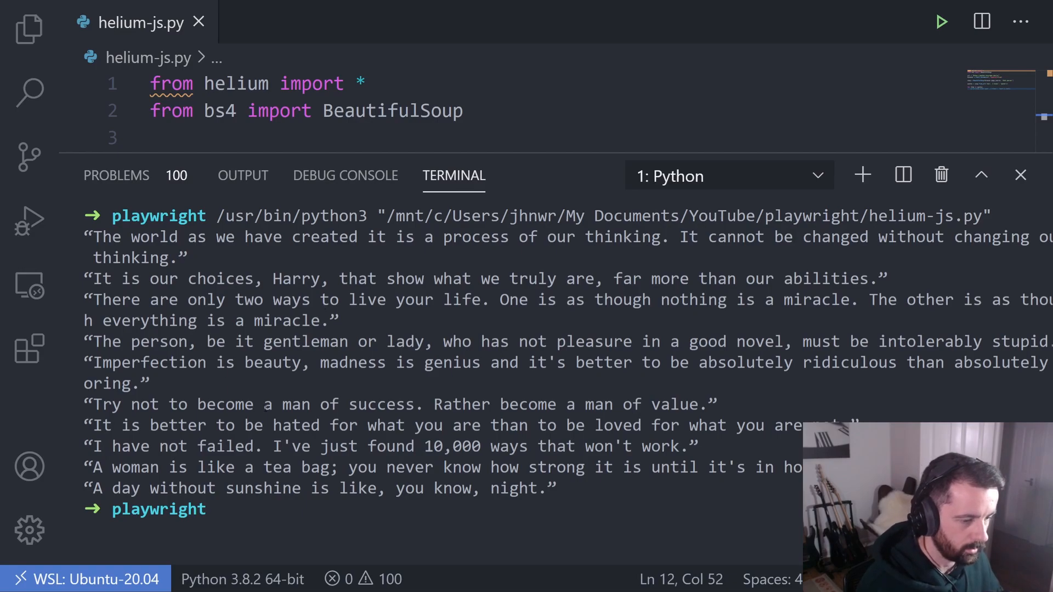
click(1021, 175)
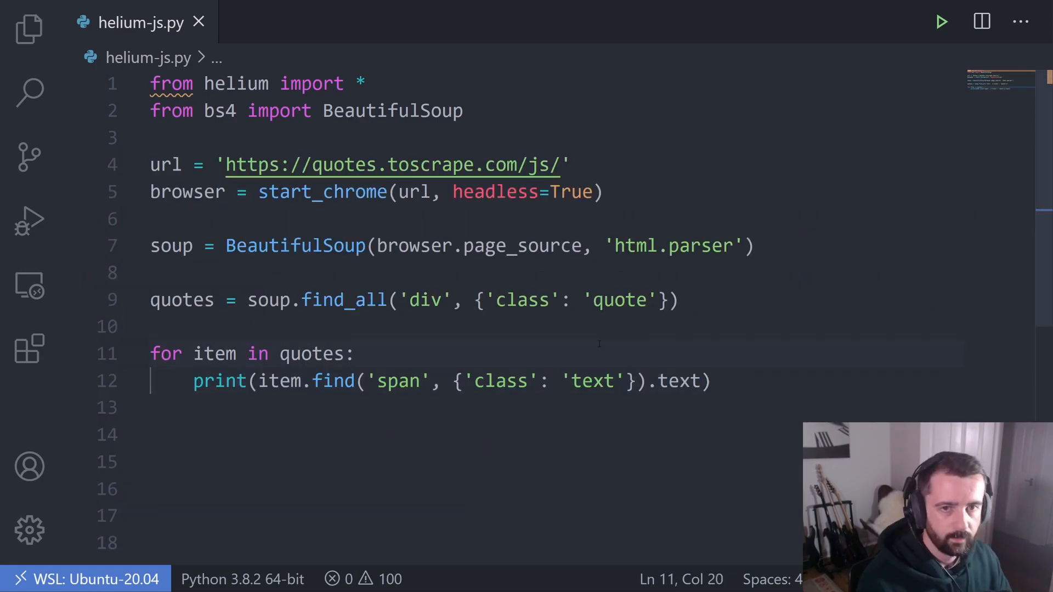